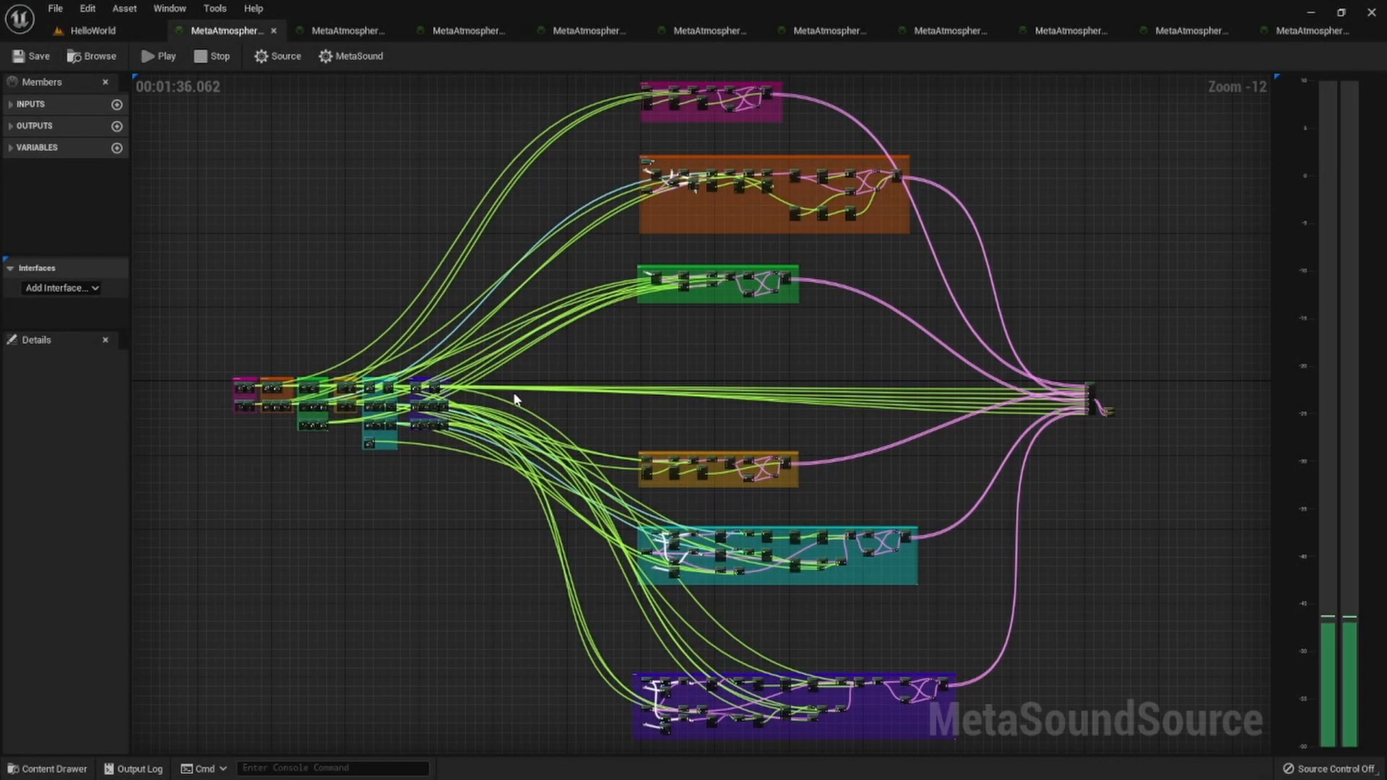
pyautogui.moveTo(279, 421)
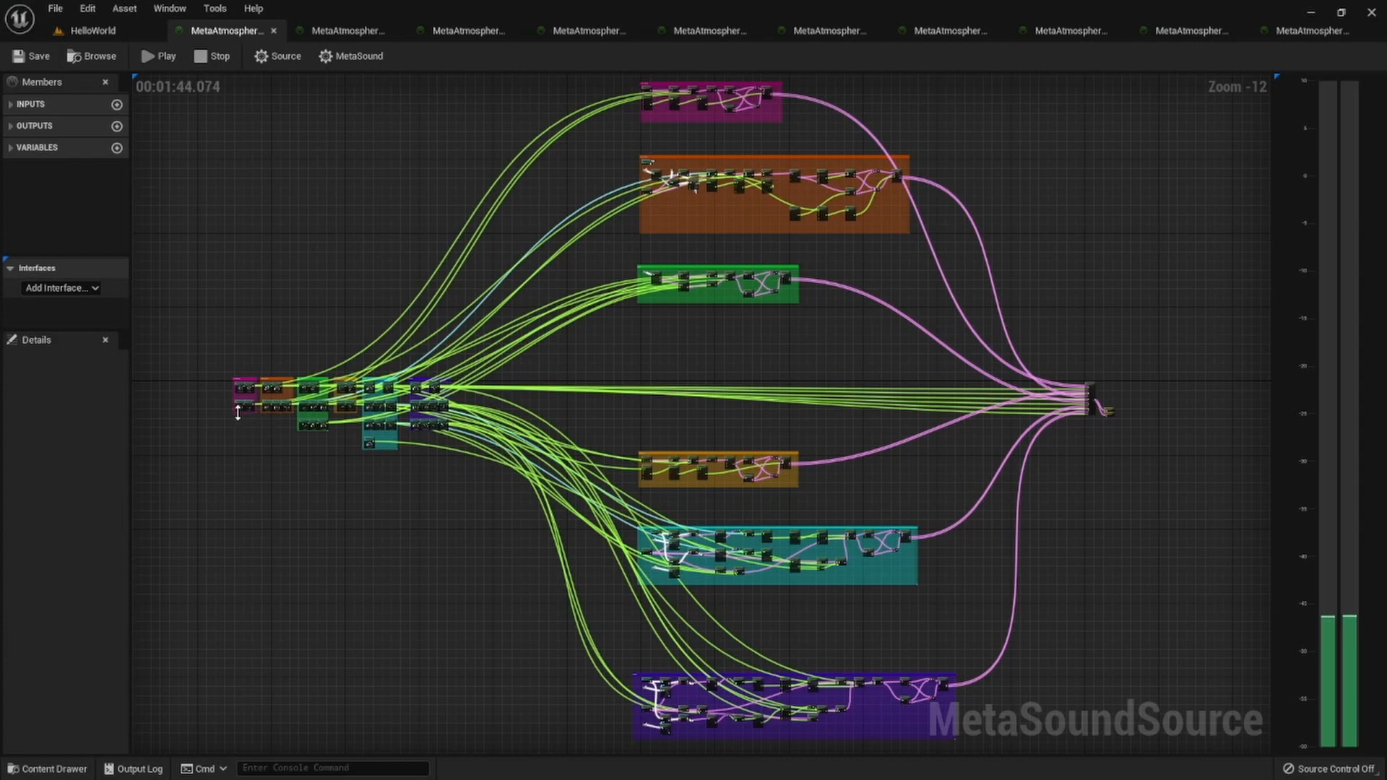
pyautogui.moveTo(367, 337)
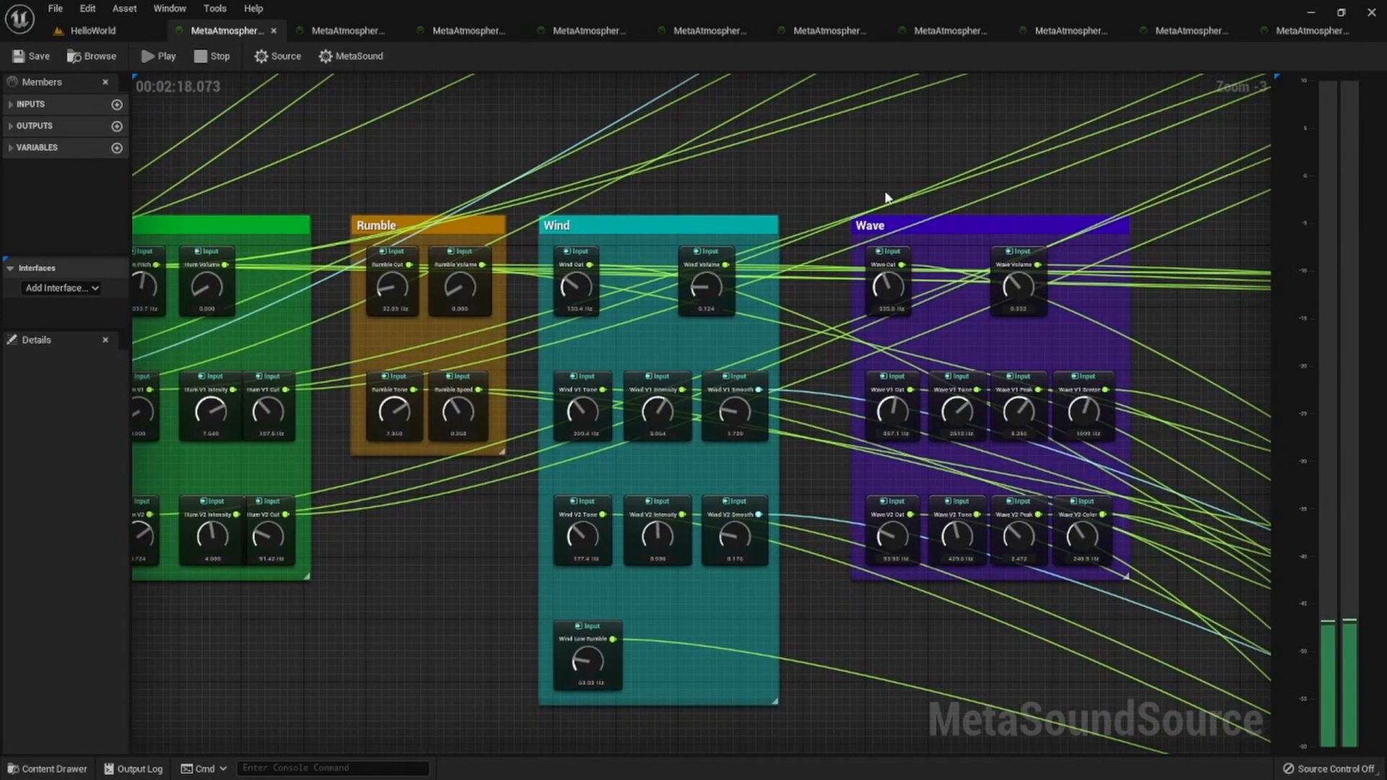
# Stop the synthesizer preview so the HelloWorld level shows its ten presets, CalmWind through Relax
pyautogui.scroll(-3)
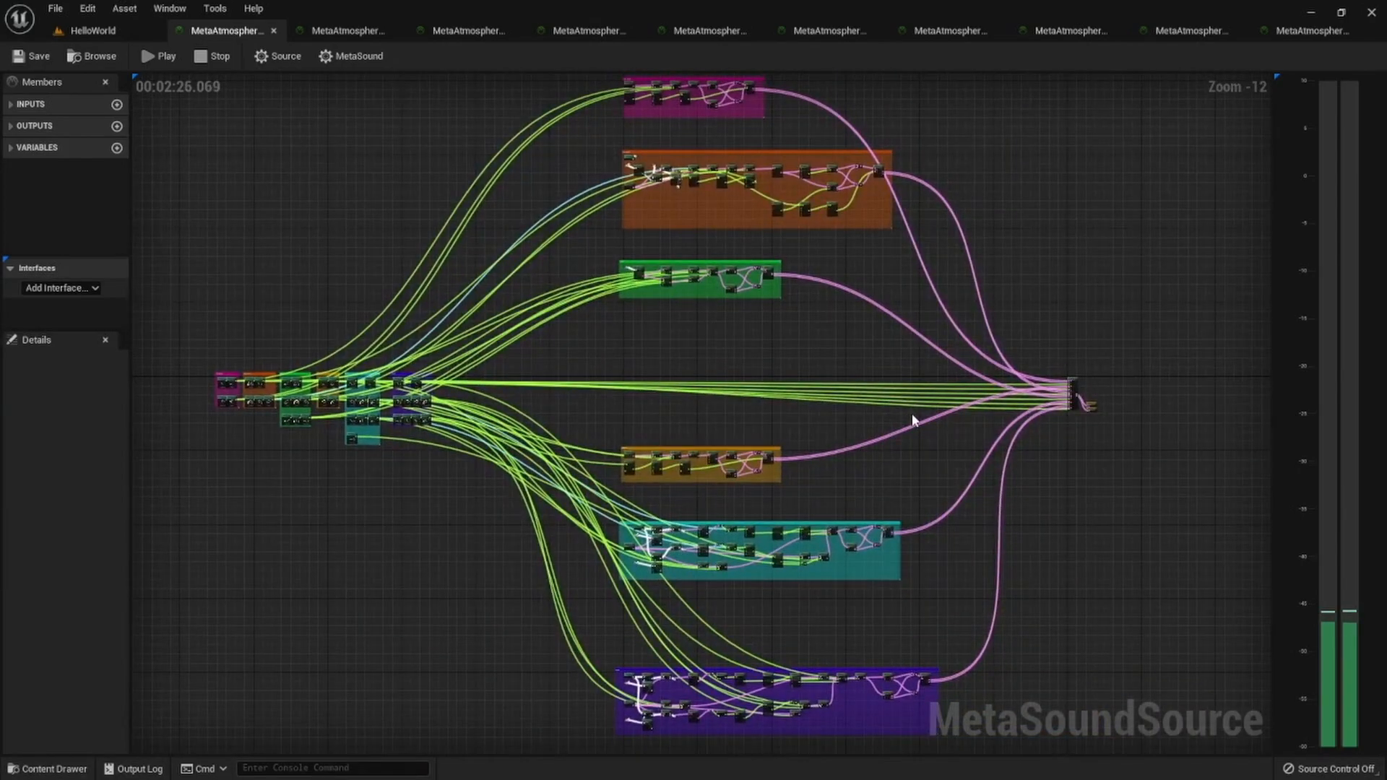
pyautogui.moveTo(822, 275)
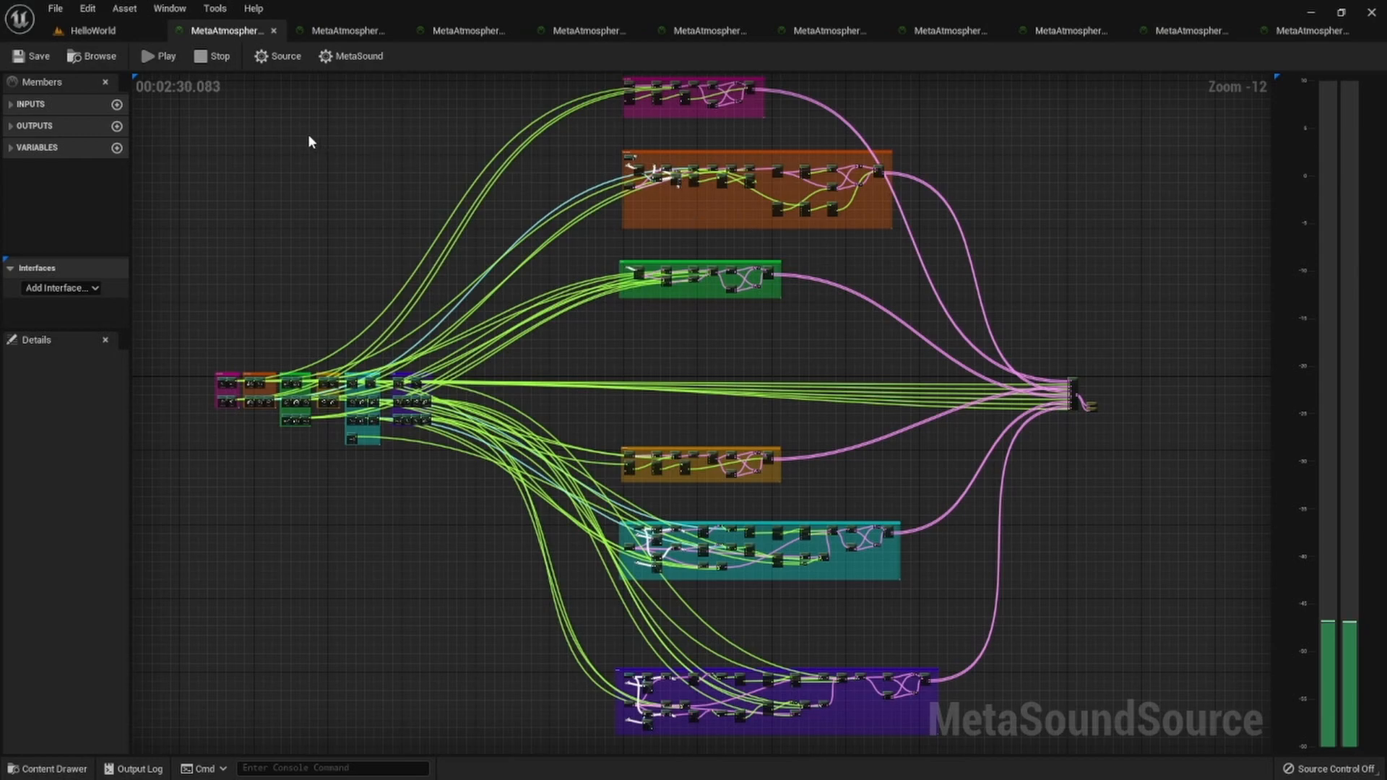
pyautogui.moveTo(211, 57)
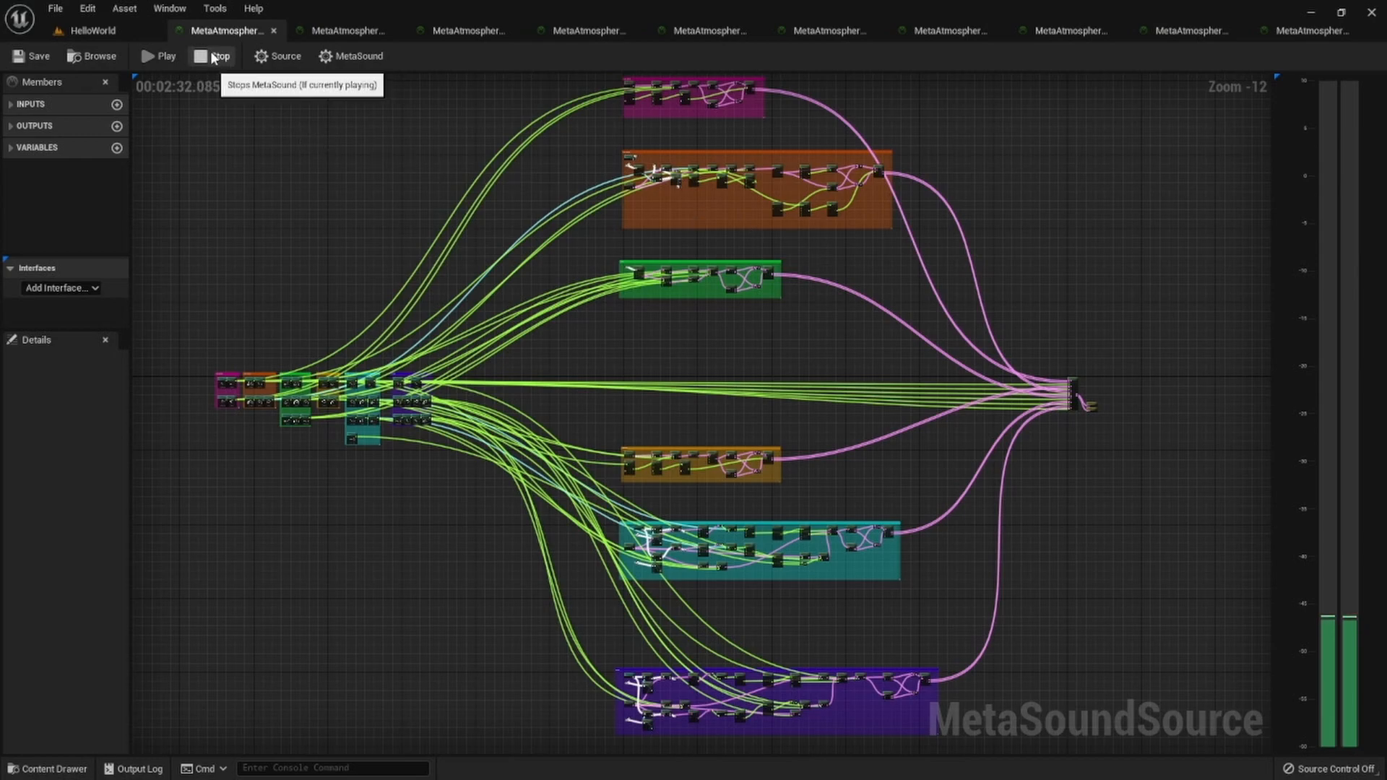
pyautogui.click(91, 30)
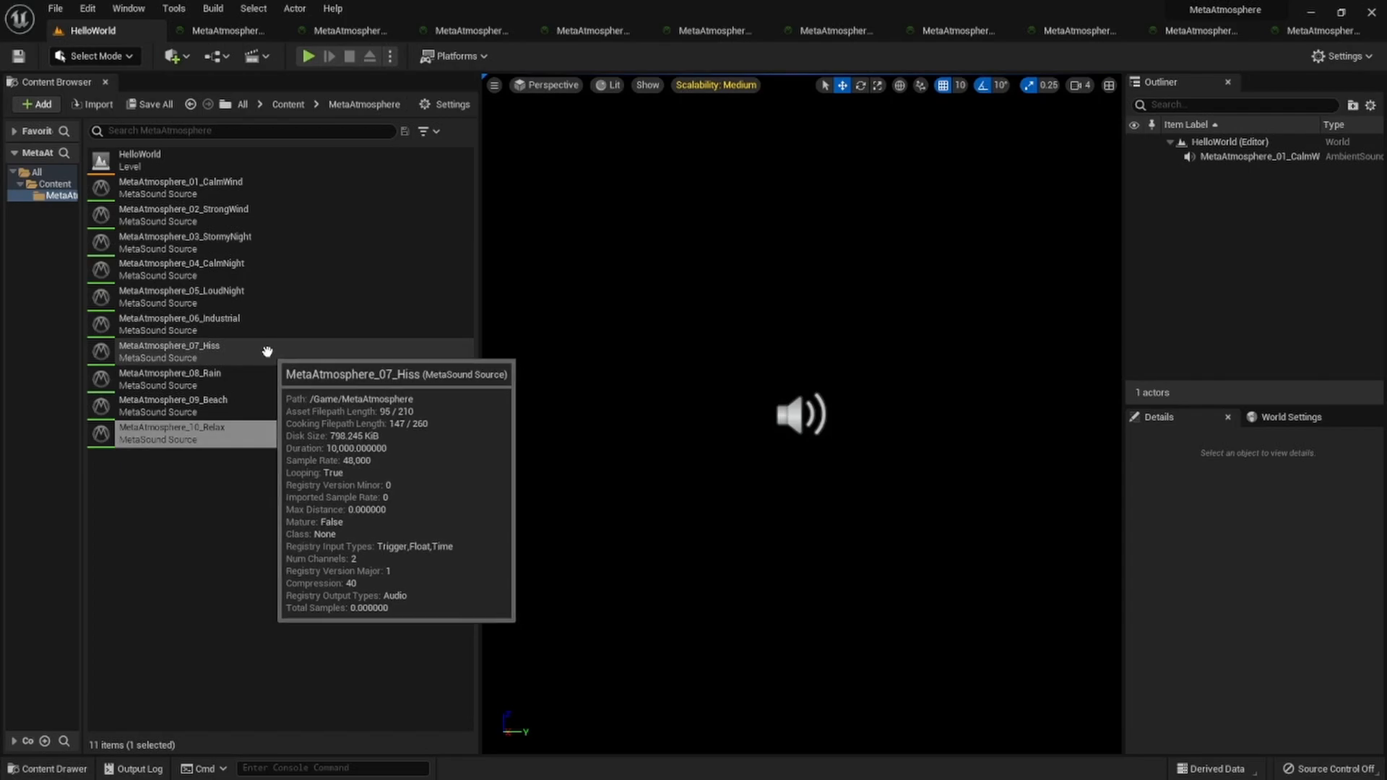
# Select the MetaAtmosphere_01_CalmWind actor and start Play In Editor to hear it
pyautogui.click(181, 187)
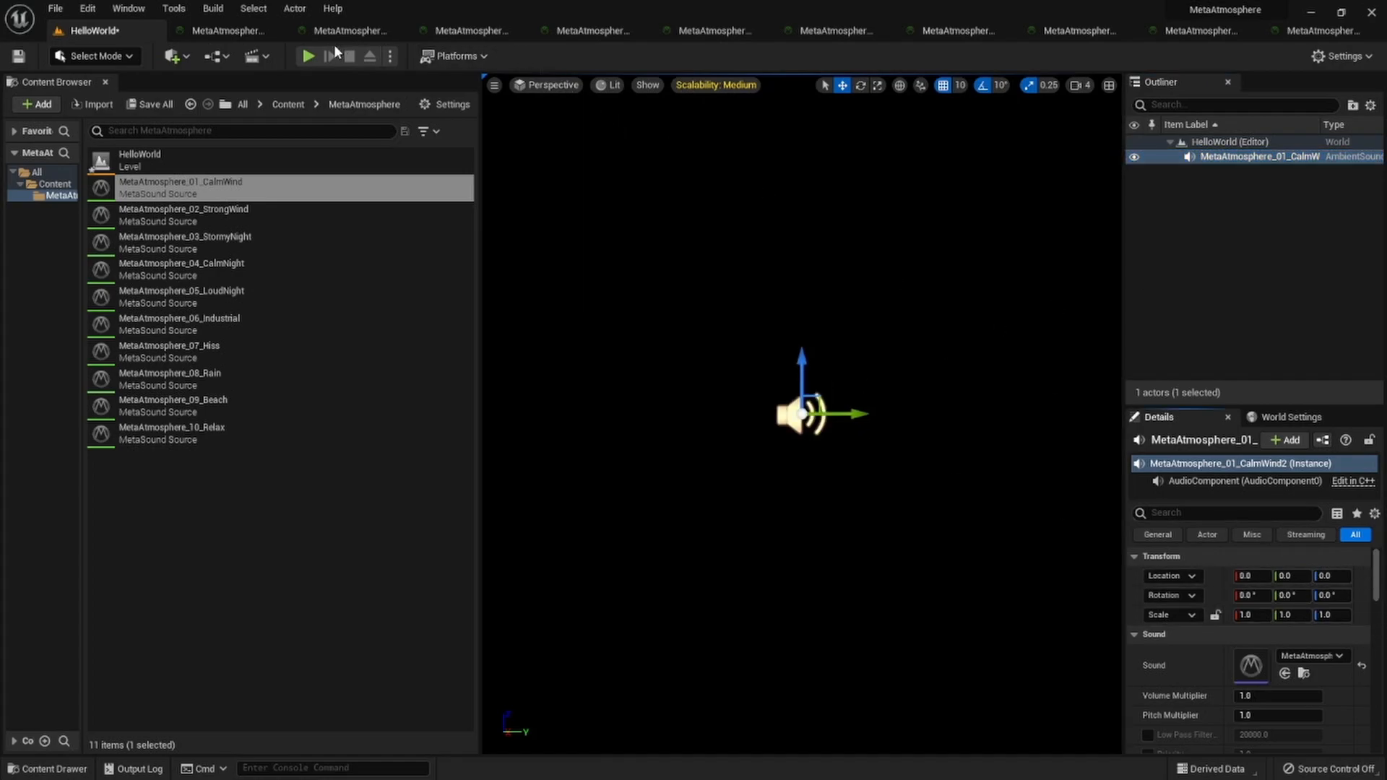
pyautogui.click(309, 56)
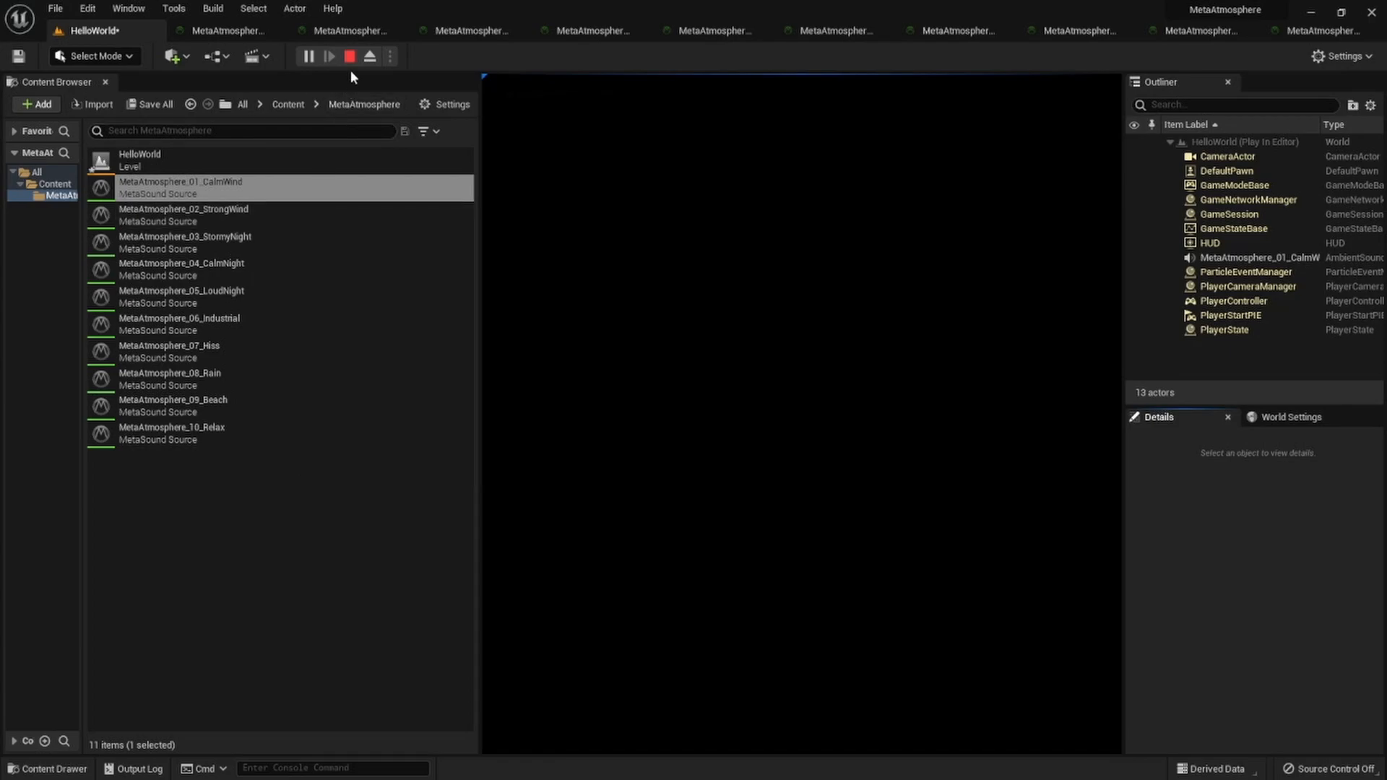
pyautogui.moveTo(228, 409)
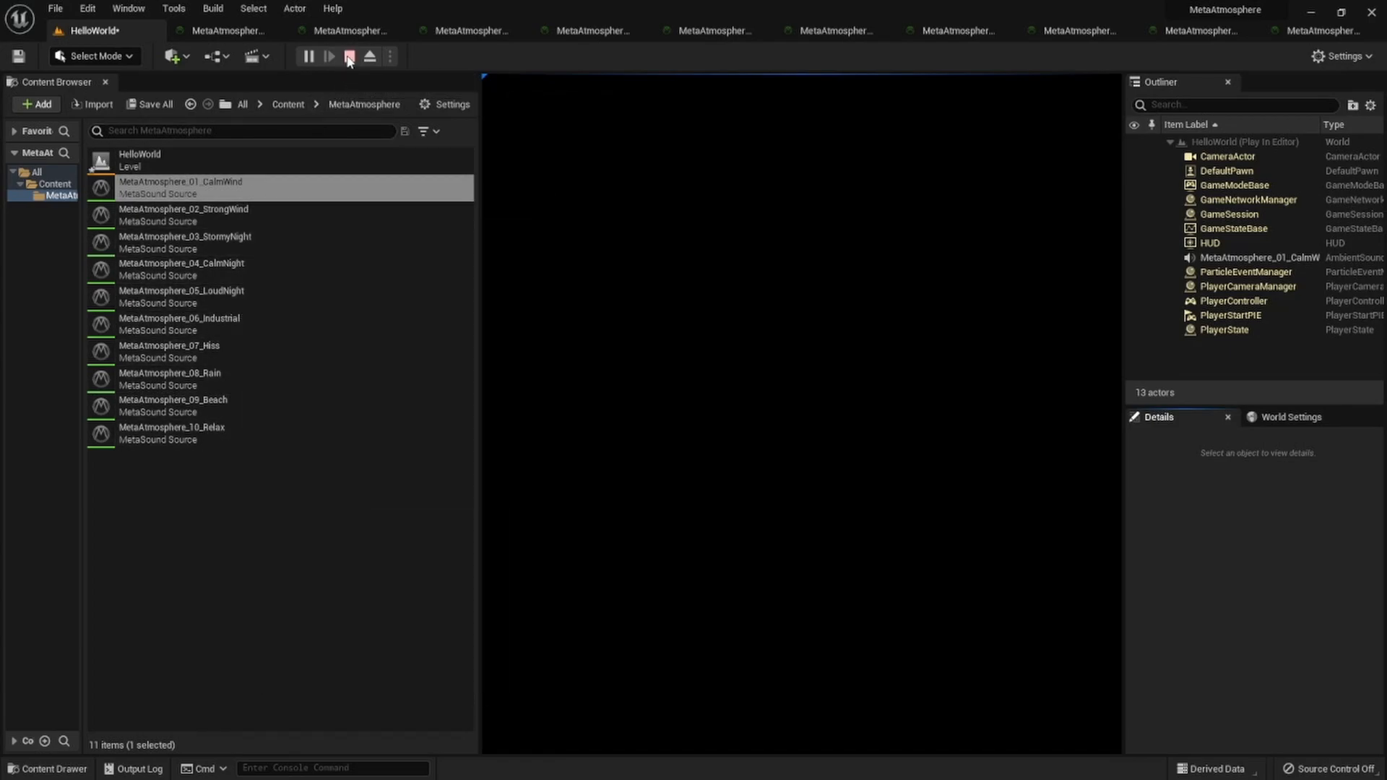
# Stop the CalmWind run, pick another MetaAtmosphere preset and run the level again
pyautogui.click(348, 56)
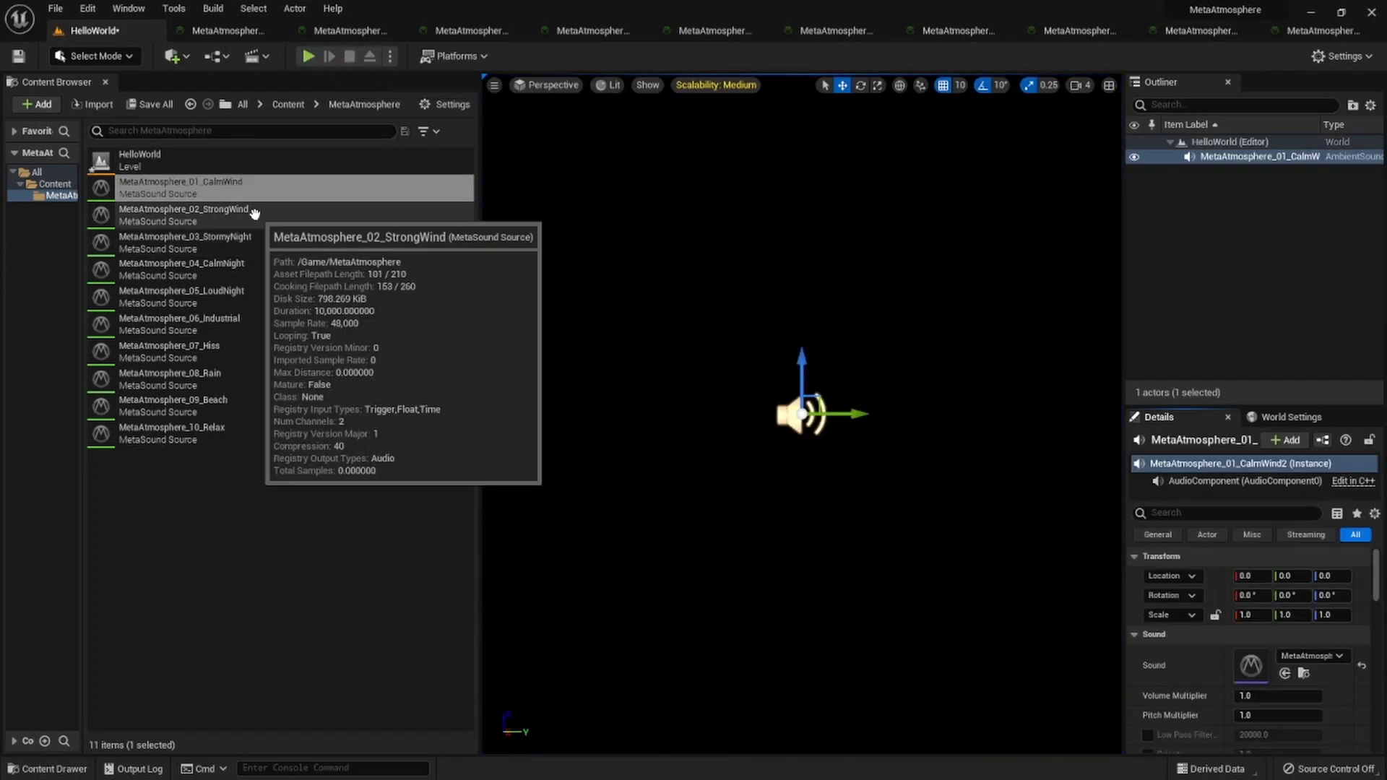
pyautogui.moveTo(263, 370)
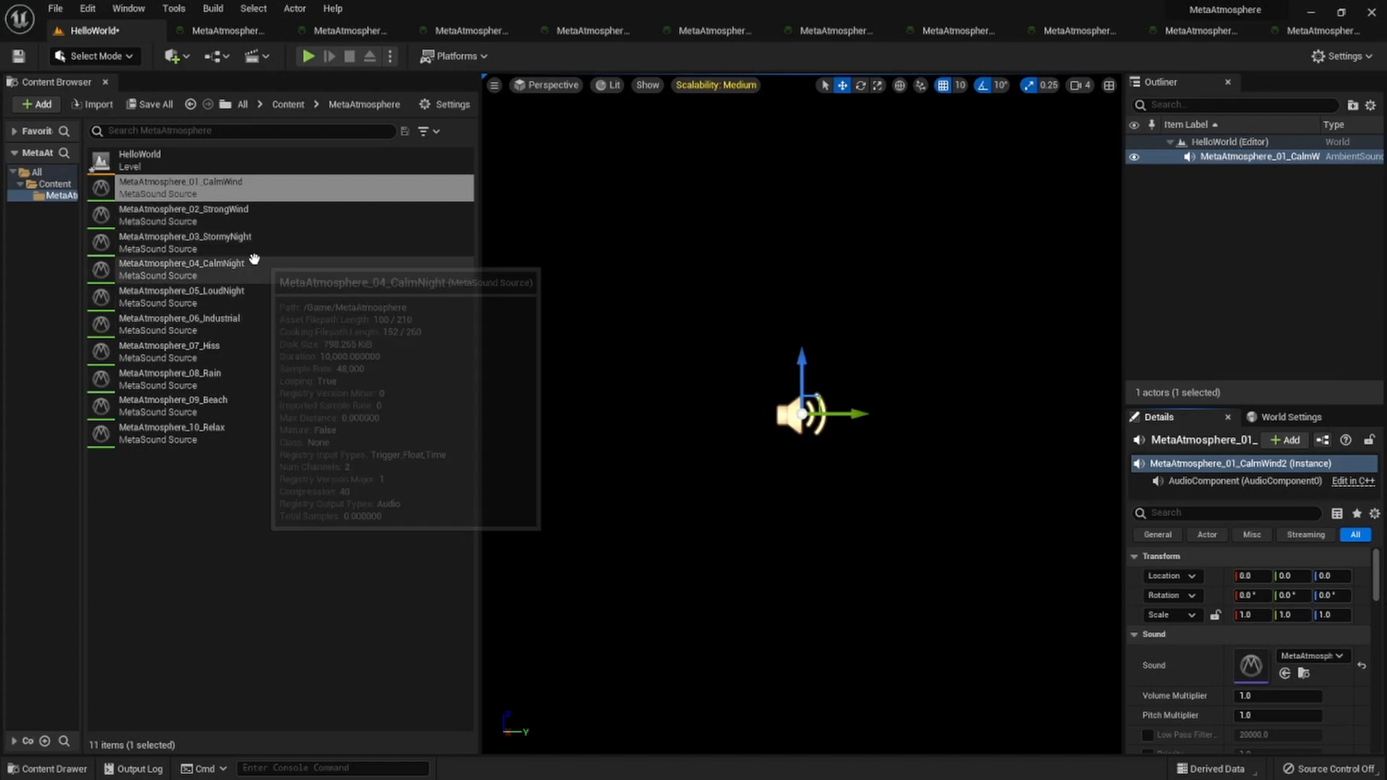
pyautogui.click(182, 268)
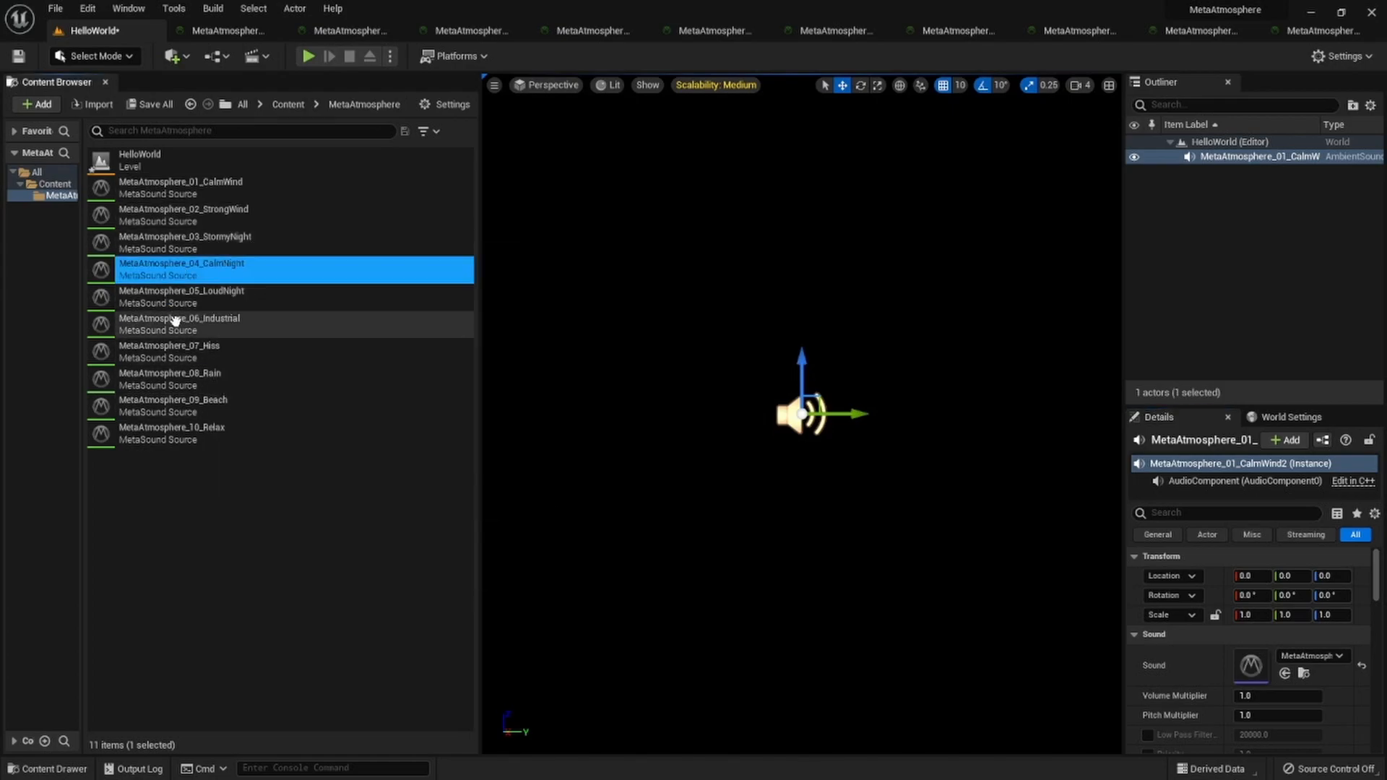
pyautogui.moveTo(251, 334)
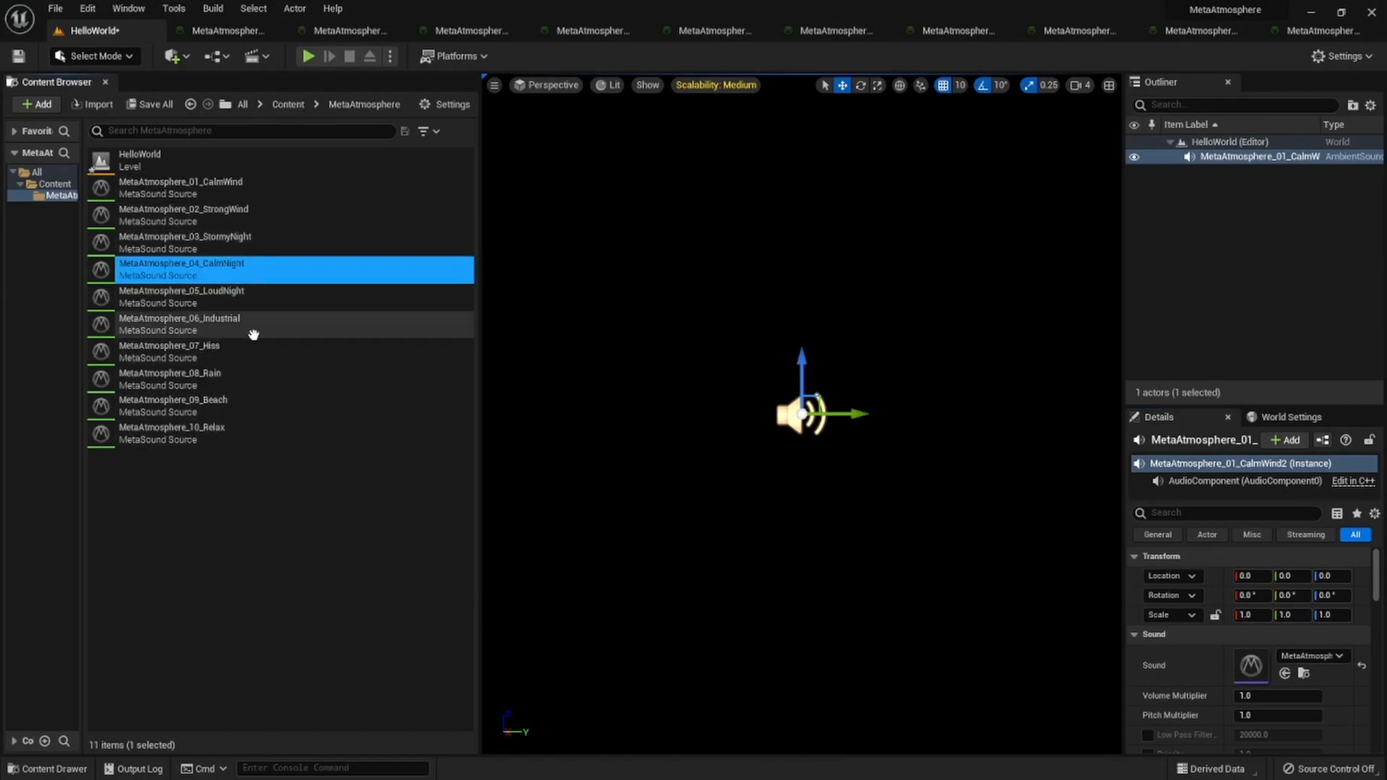
pyautogui.moveTo(167, 351)
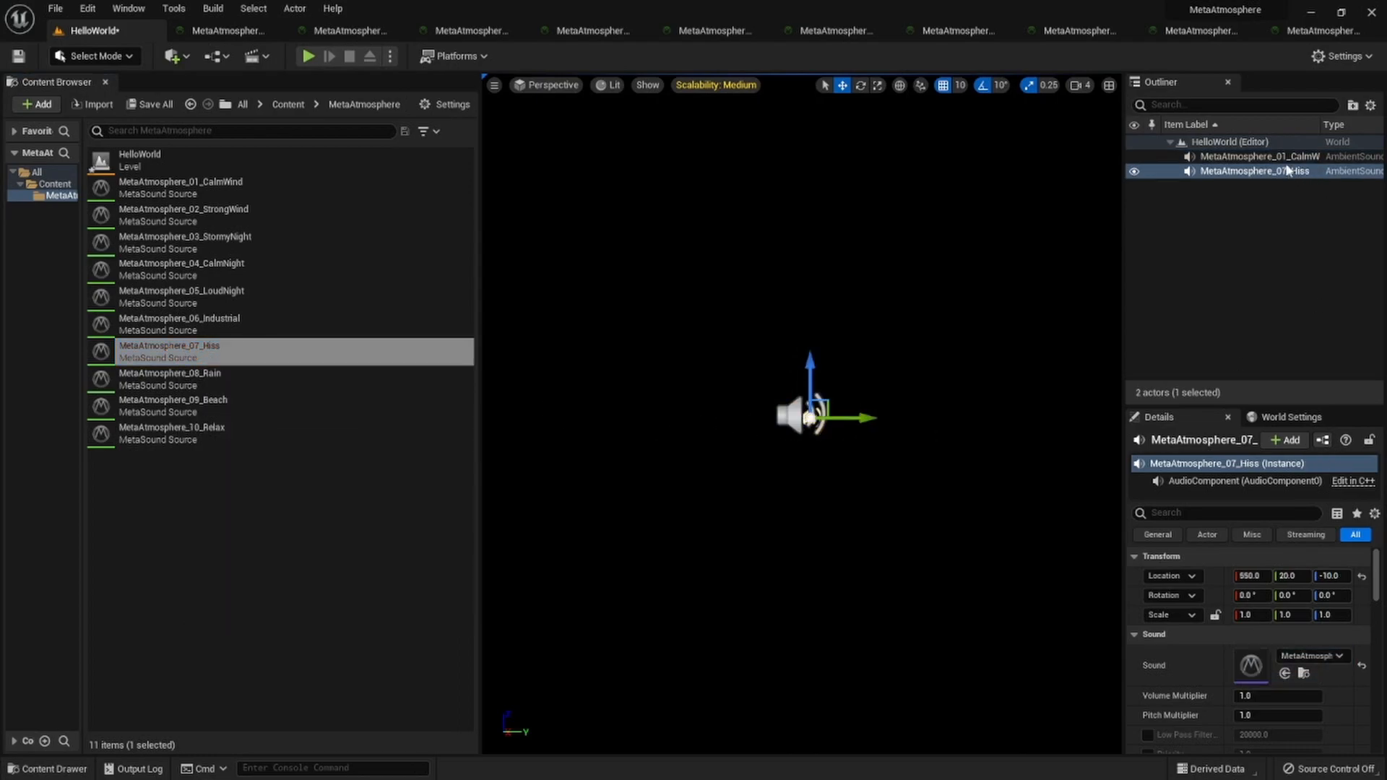
pyautogui.click(310, 57)
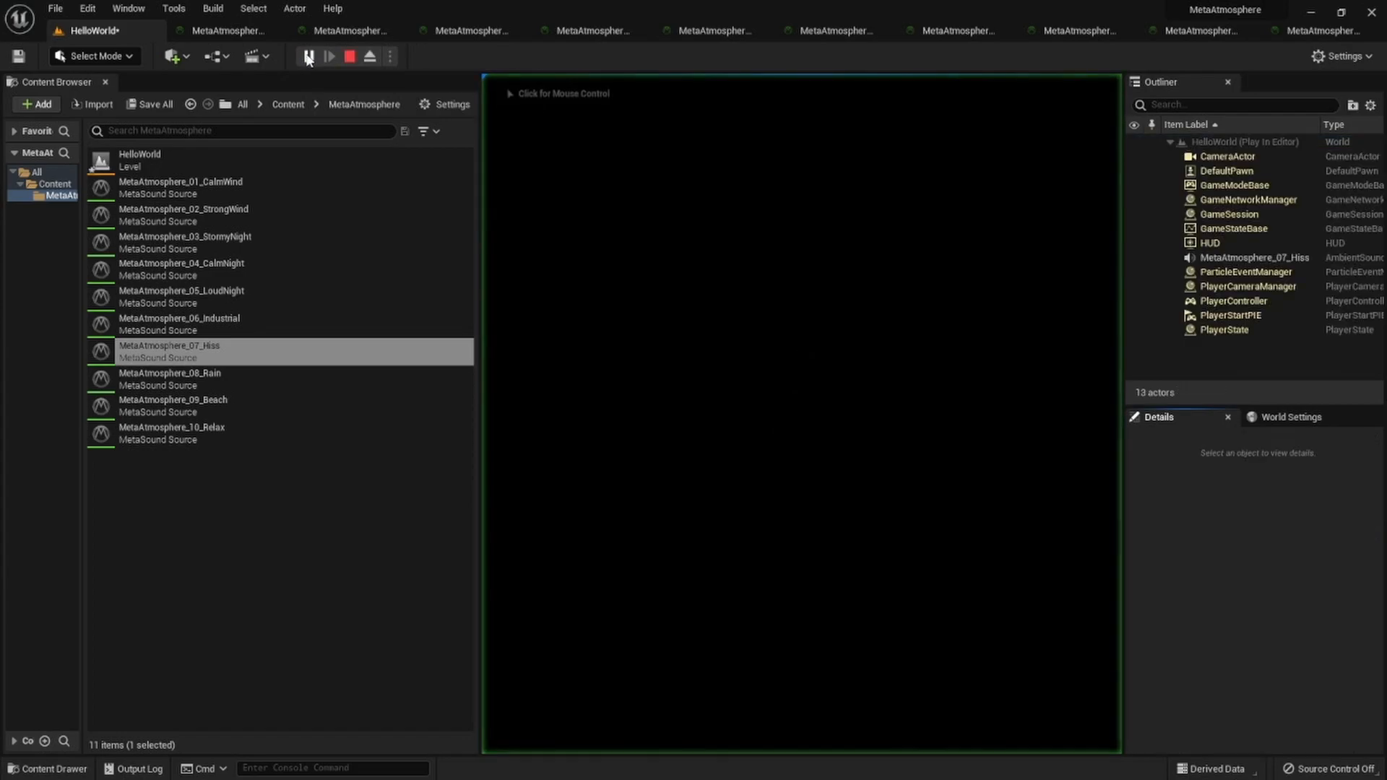
pyautogui.click(309, 56)
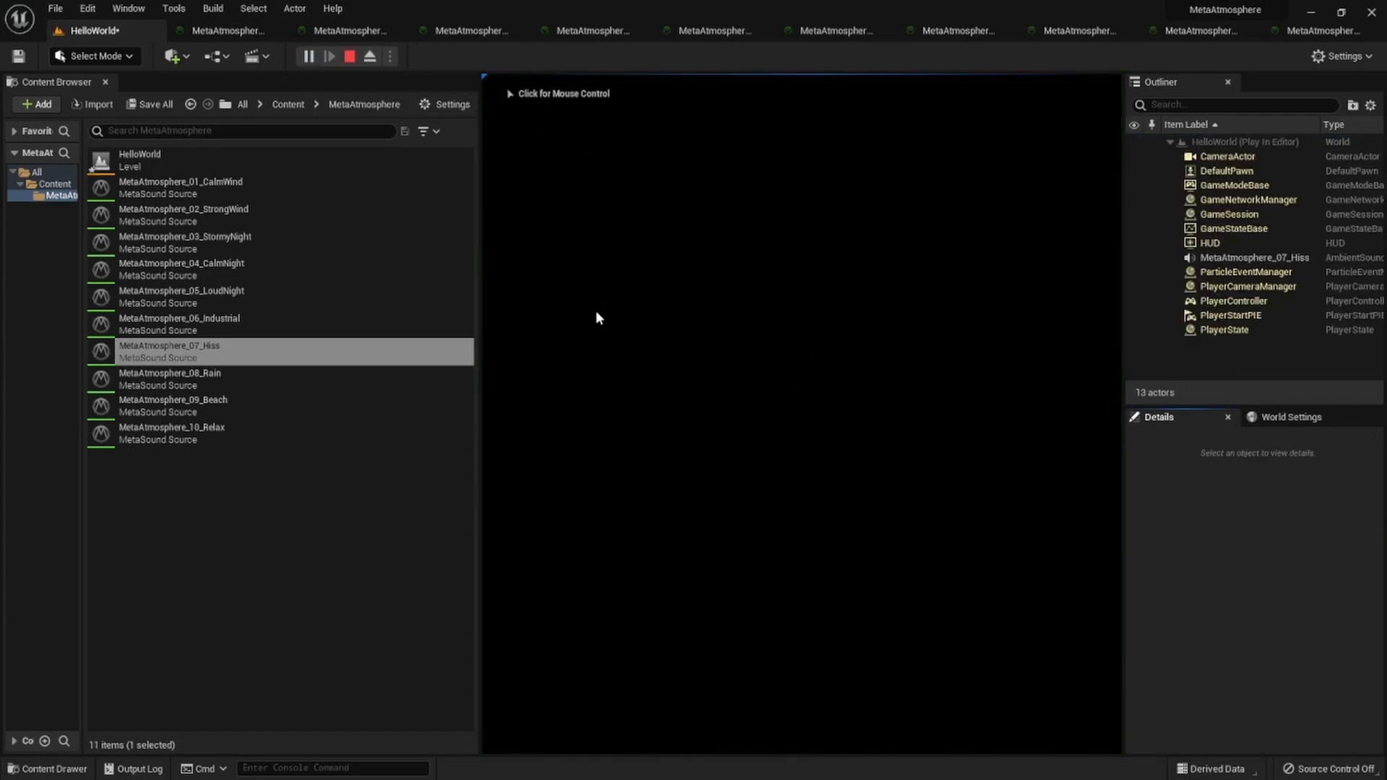
# Return to the first preset's synth graph playing through Low Noise, High Noise, Hum, Rumble and Wind groups
pyautogui.click(225, 31)
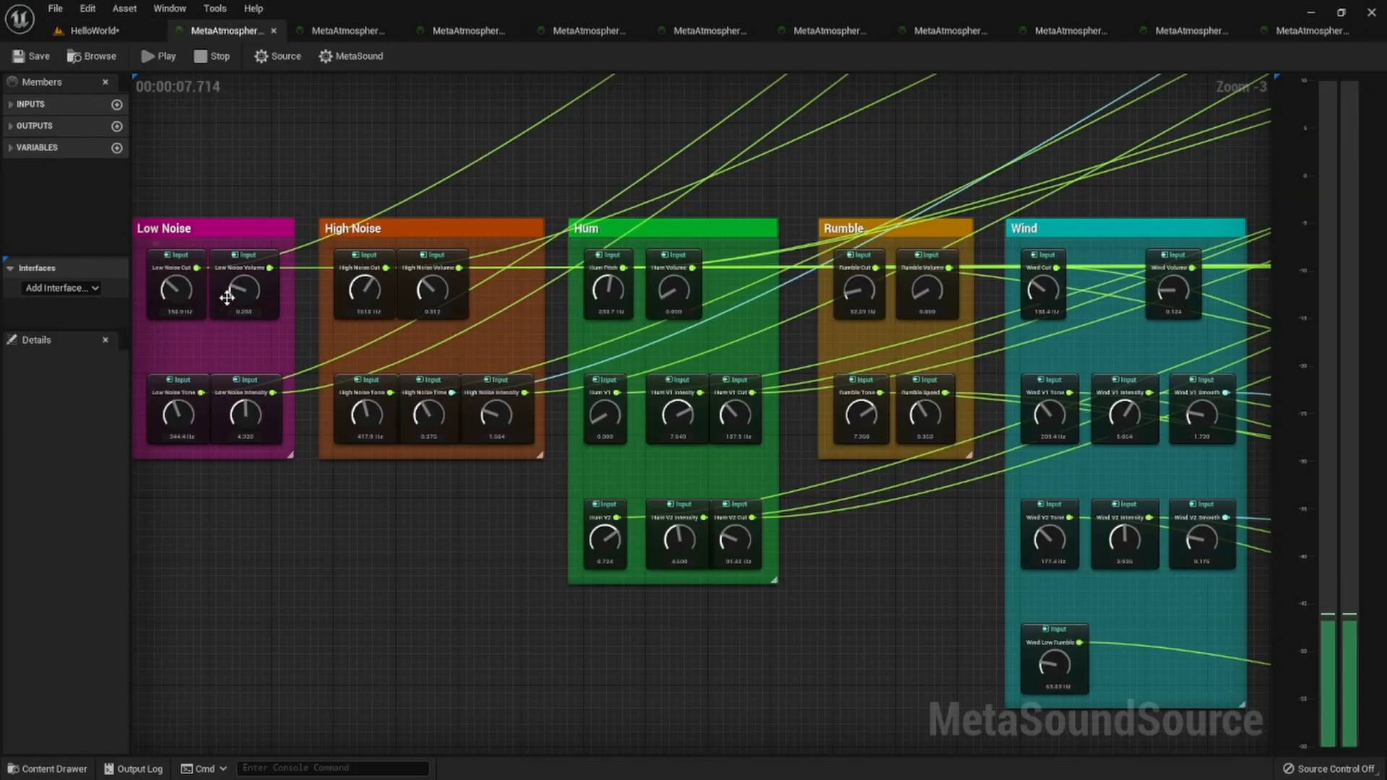
pyautogui.moveTo(241, 290)
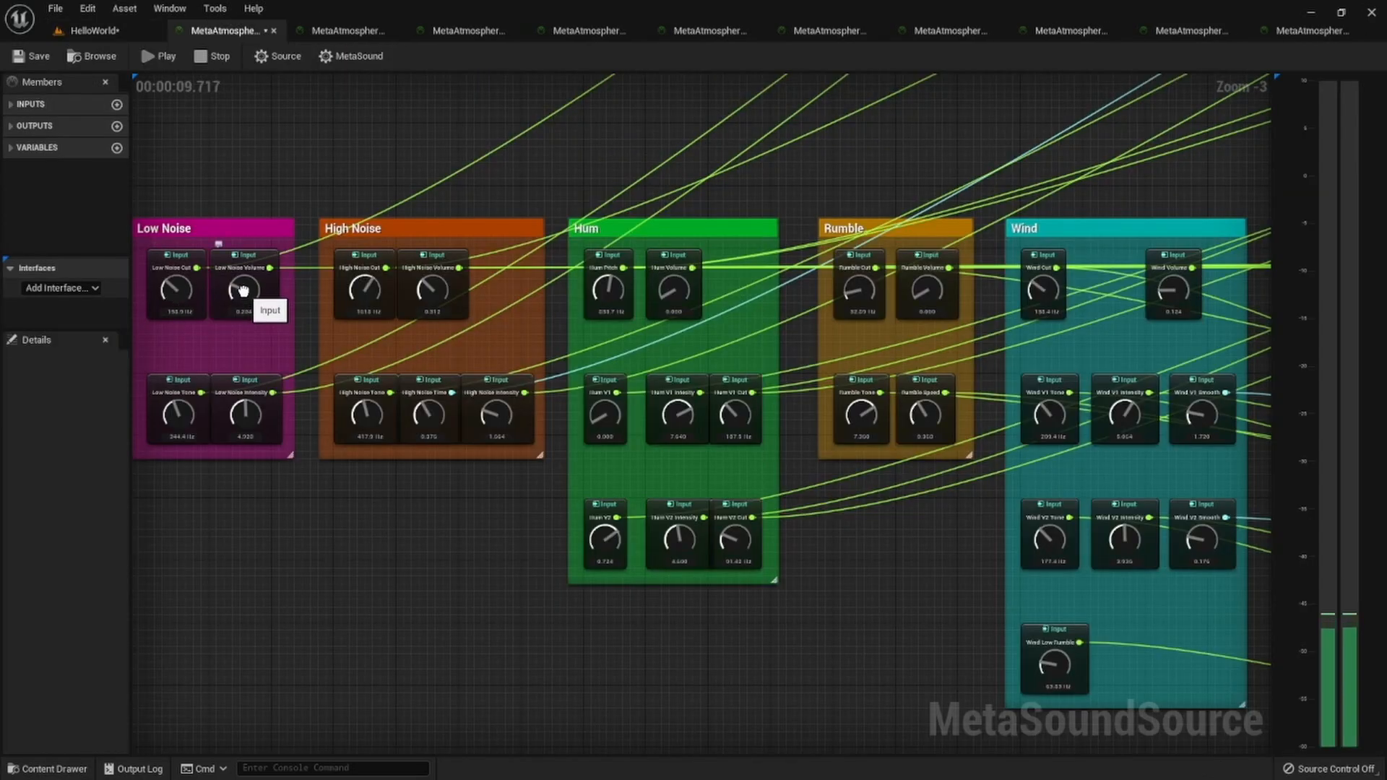
pyautogui.moveTo(243, 227)
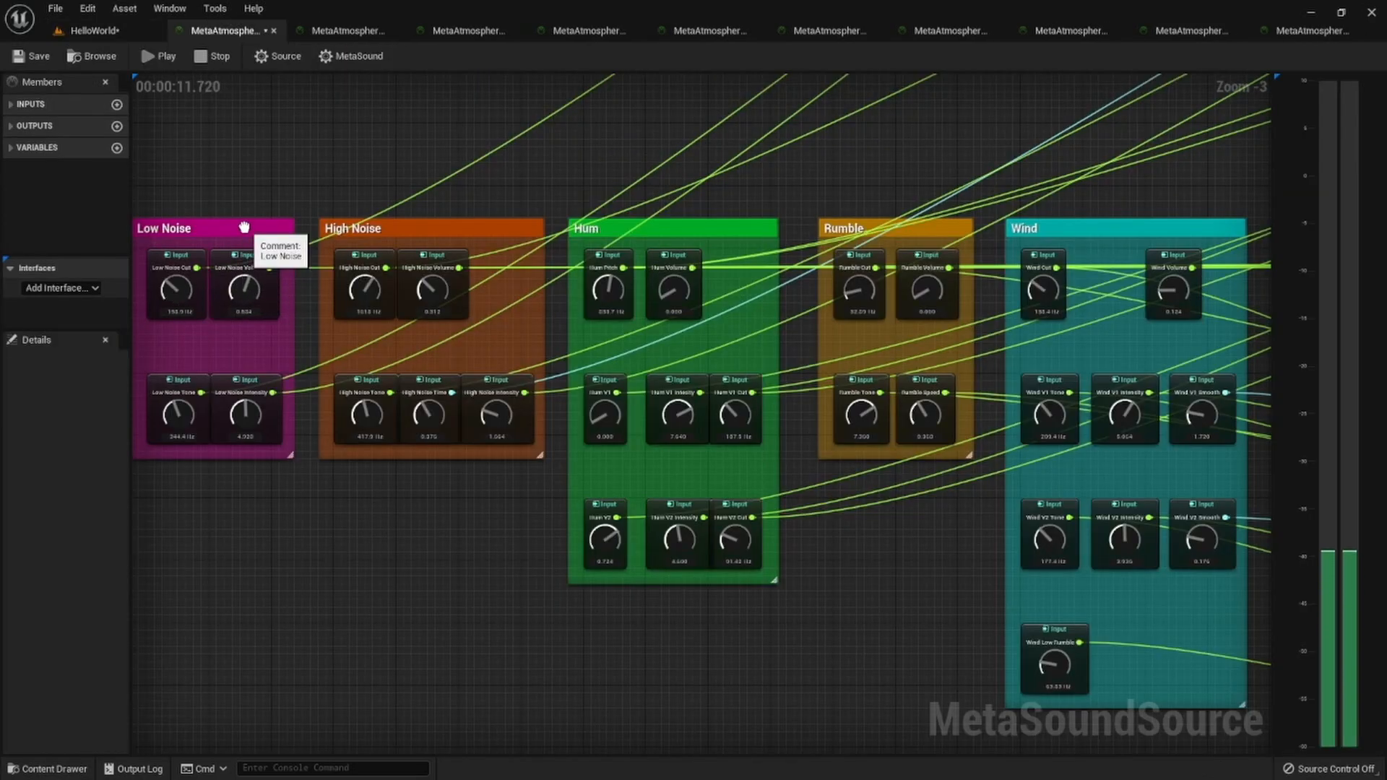
pyautogui.moveTo(227, 294)
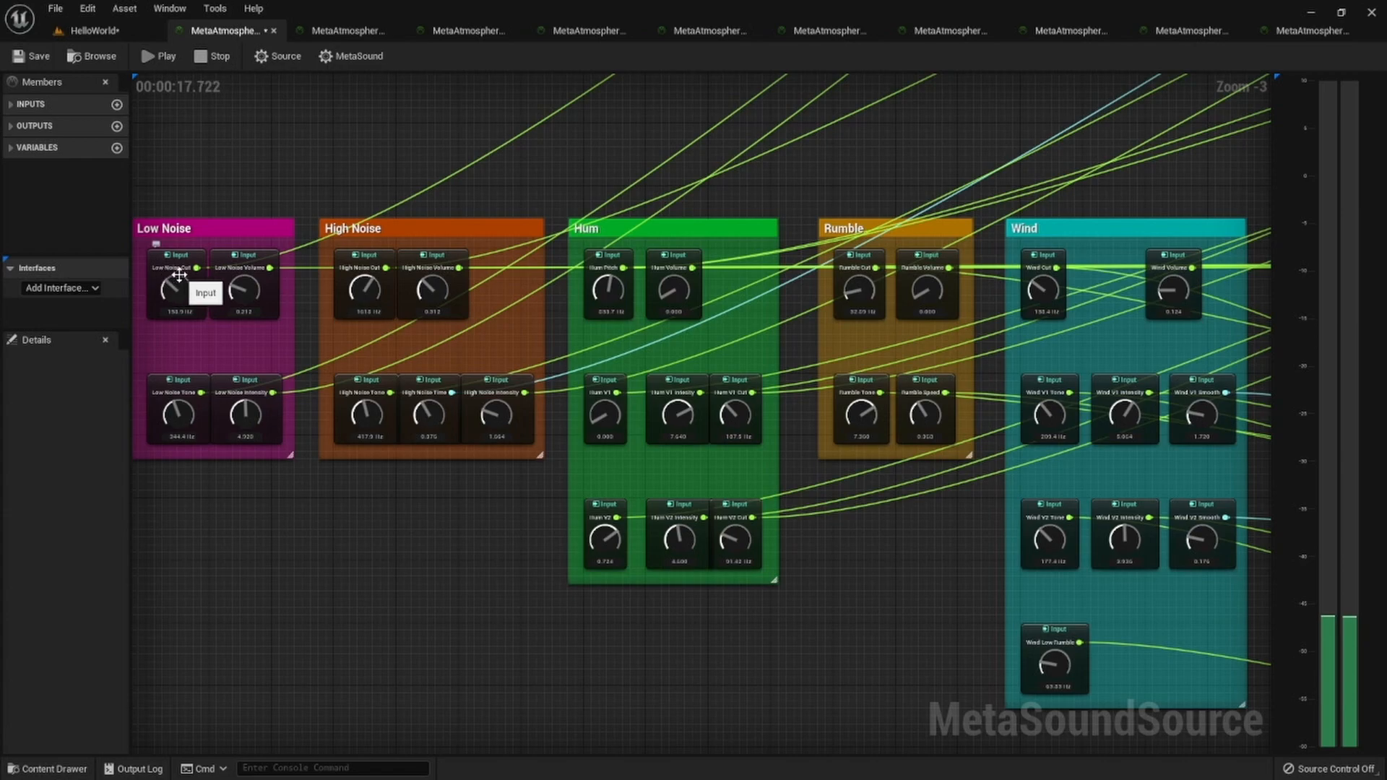
pyautogui.moveTo(288, 299)
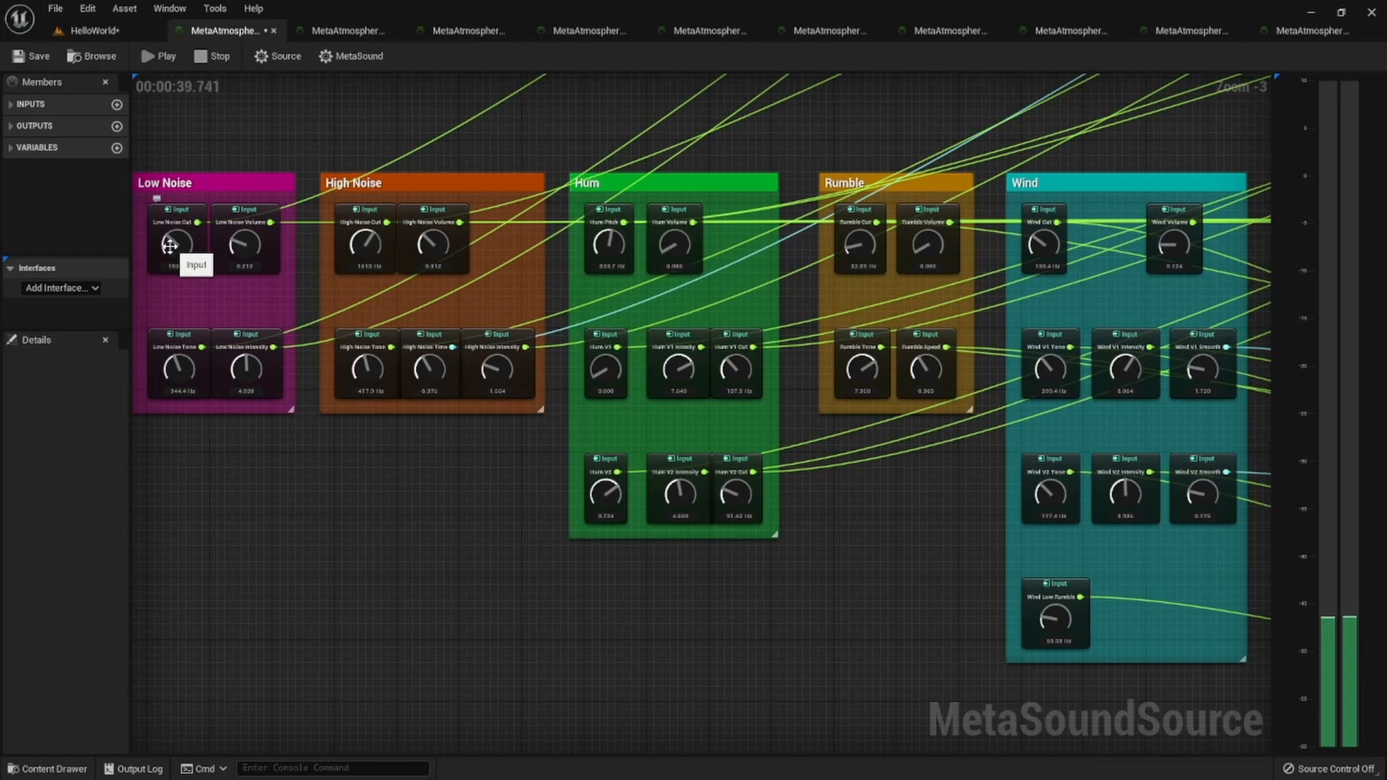
pyautogui.moveTo(163, 295)
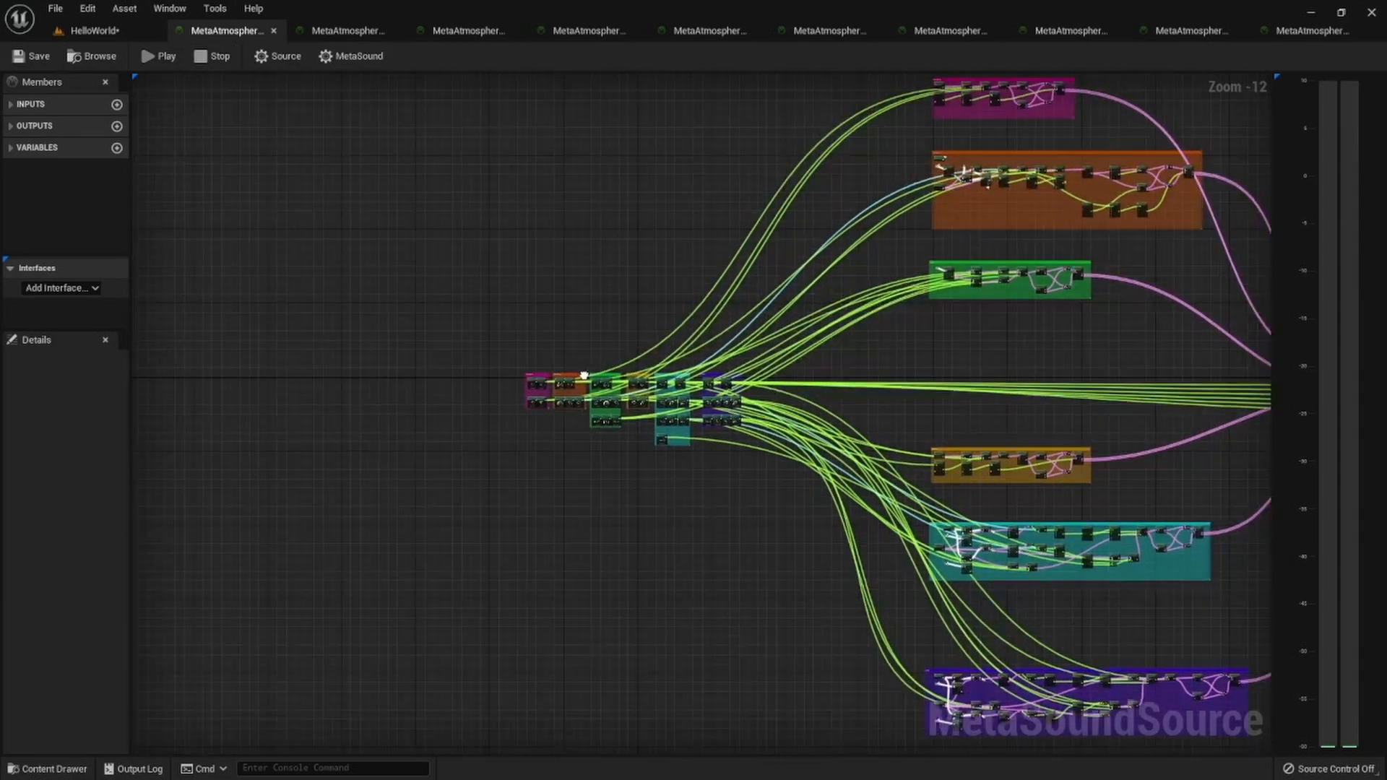
# Switch to another preset's synth graph and let it play, showing Hum, Rumble, Wind and Wave groups
pyautogui.click(467, 30)
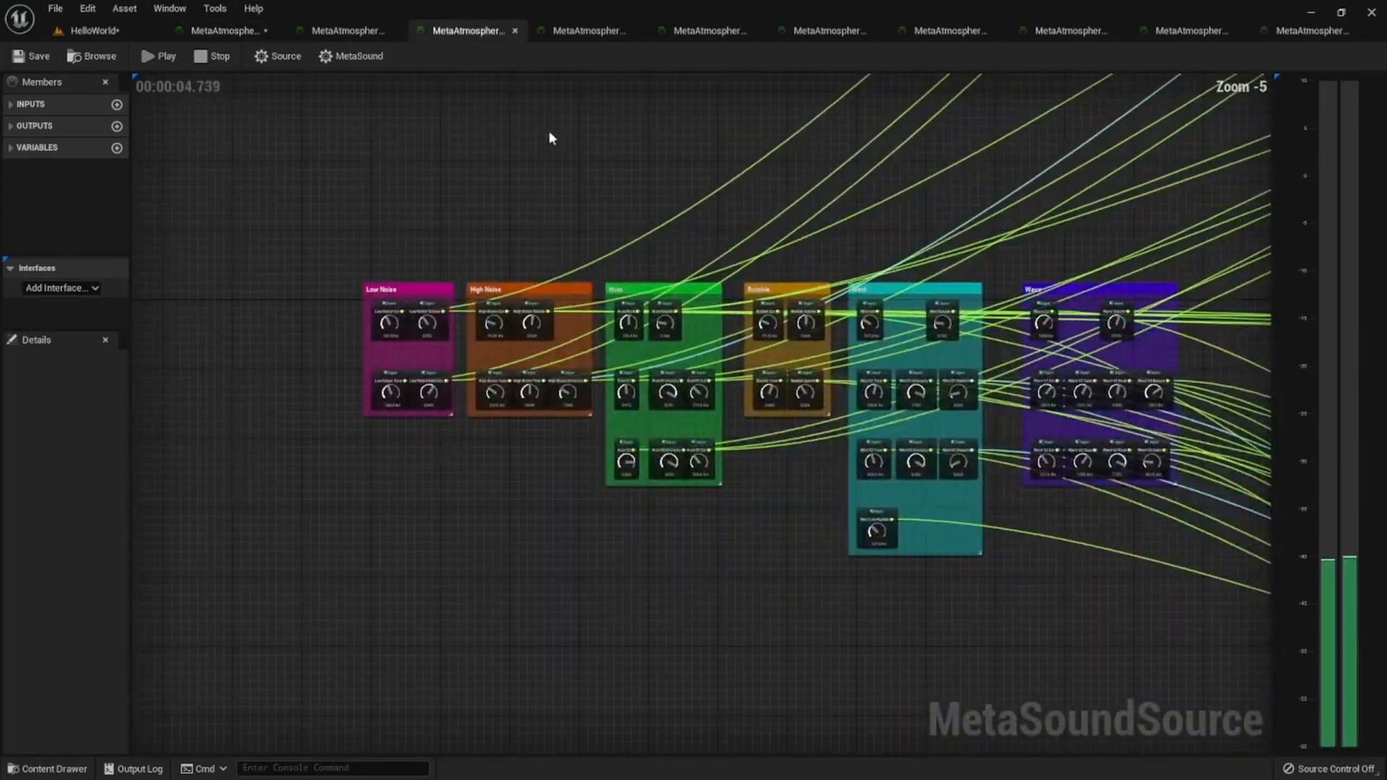
pyautogui.scroll(3)
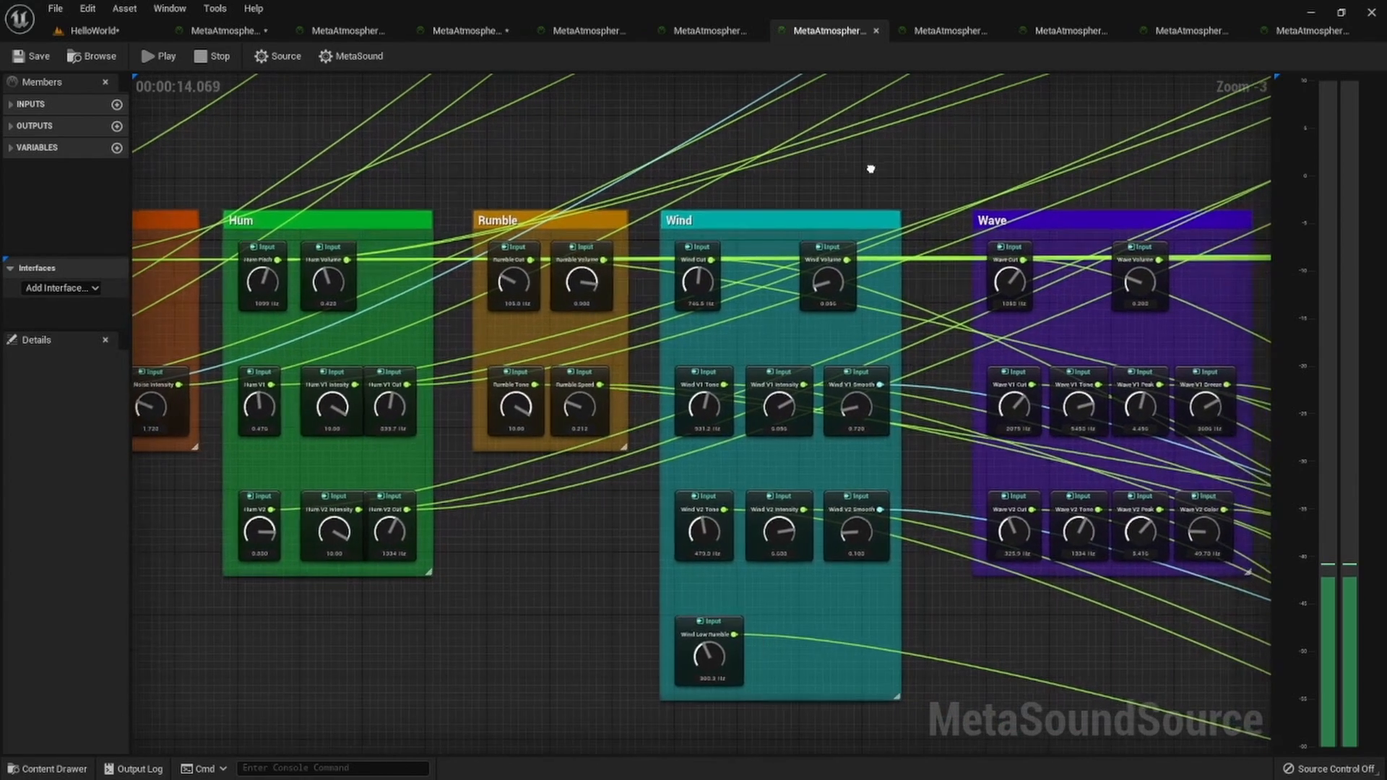
# Scroll the playing preset's graph to show all six control groups, Low Noise through Wave
pyautogui.scroll(-3)
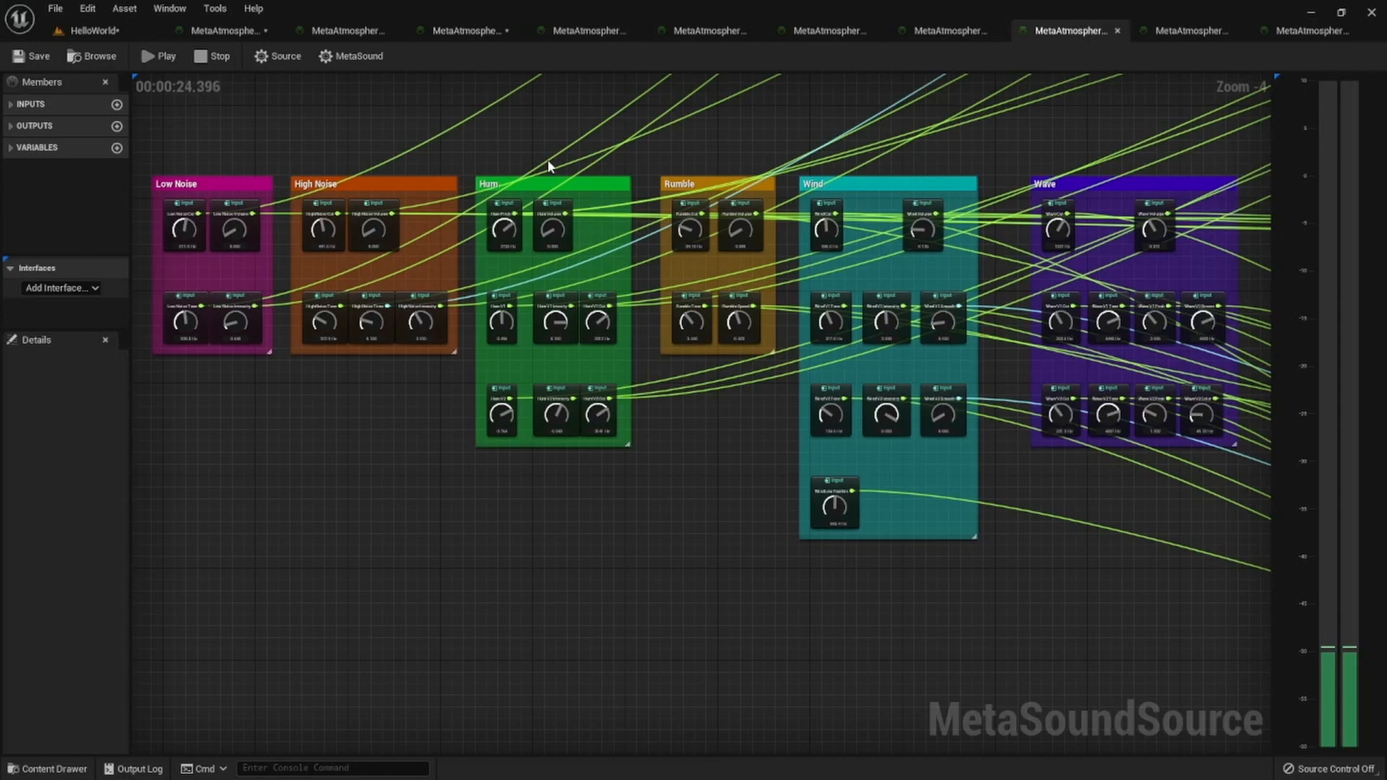
pyautogui.moveTo(1142, 155)
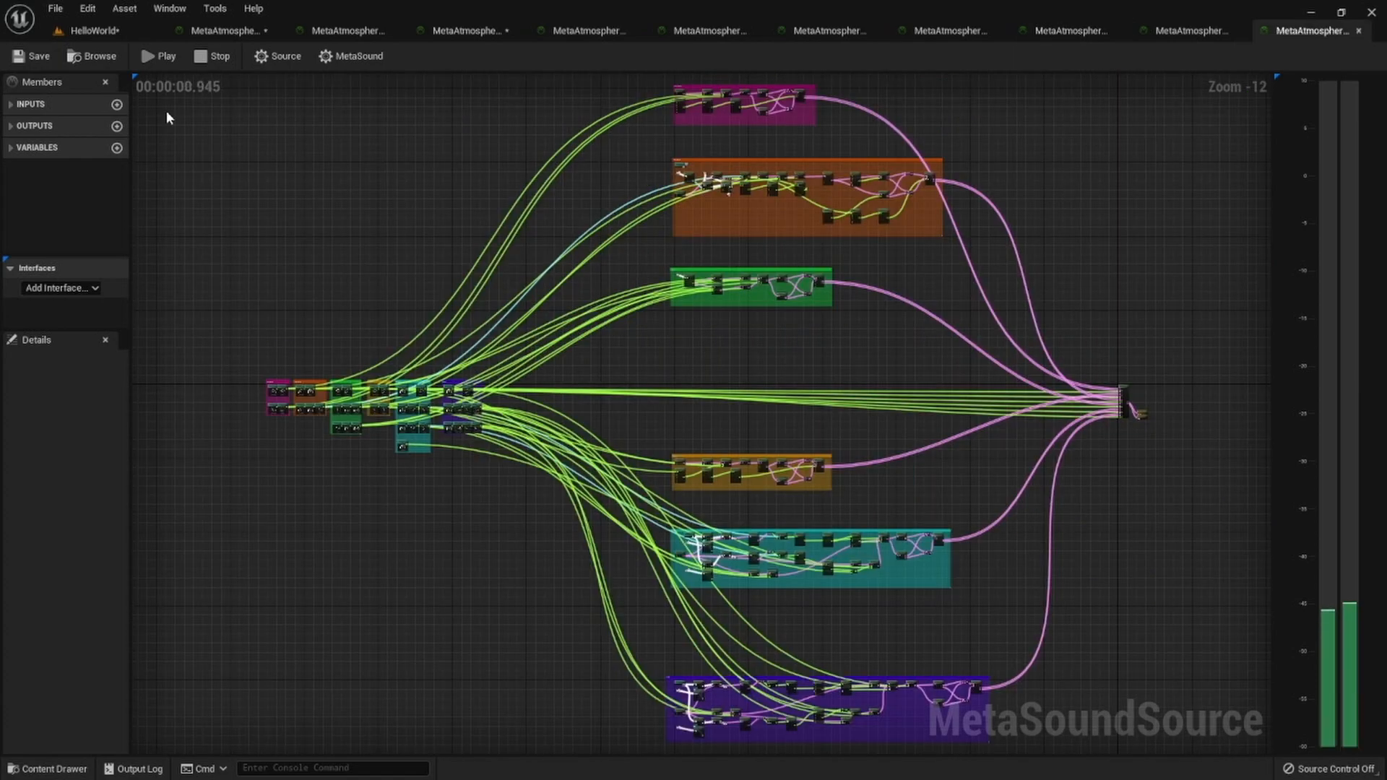
# View the last preset's control groups, then return to the HelloWorld level with the Hiss actor in place
pyautogui.scroll(-3)
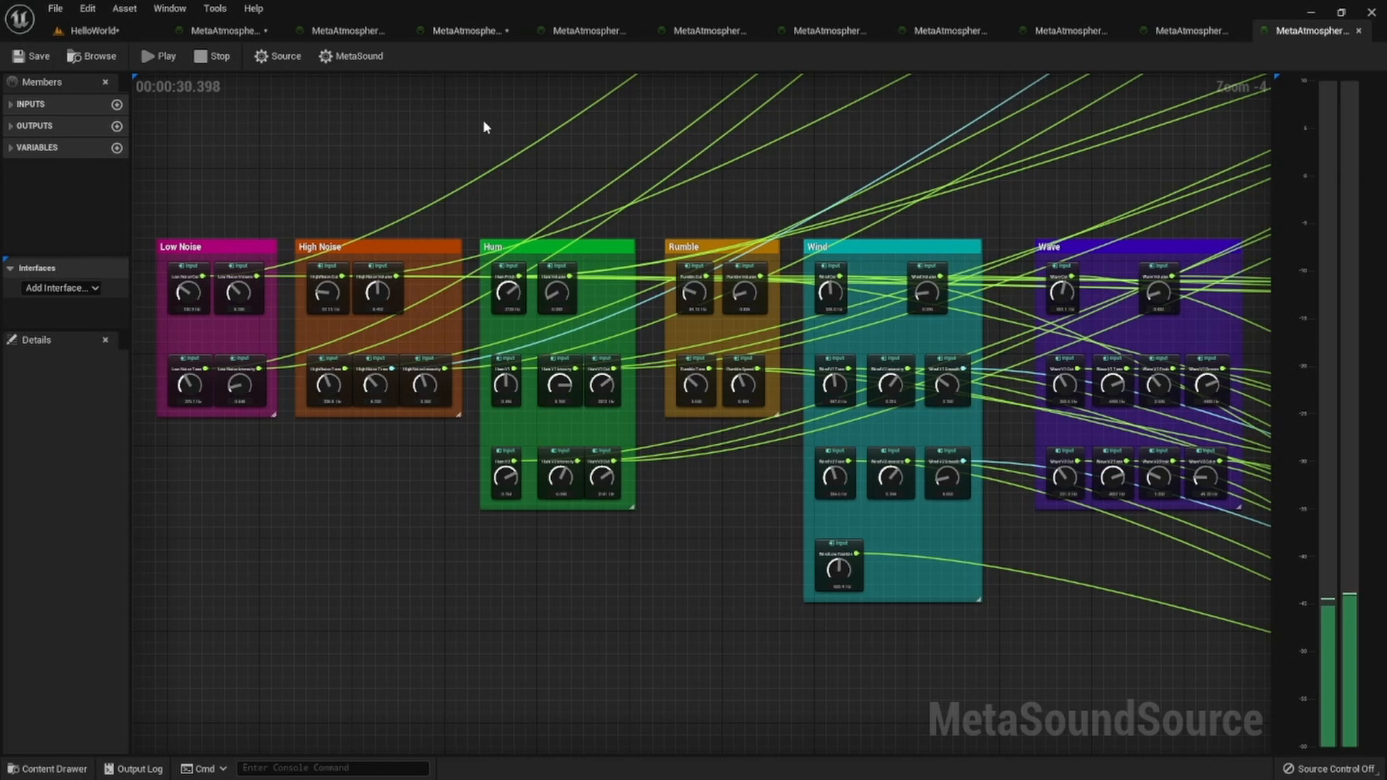
pyautogui.click(92, 30)
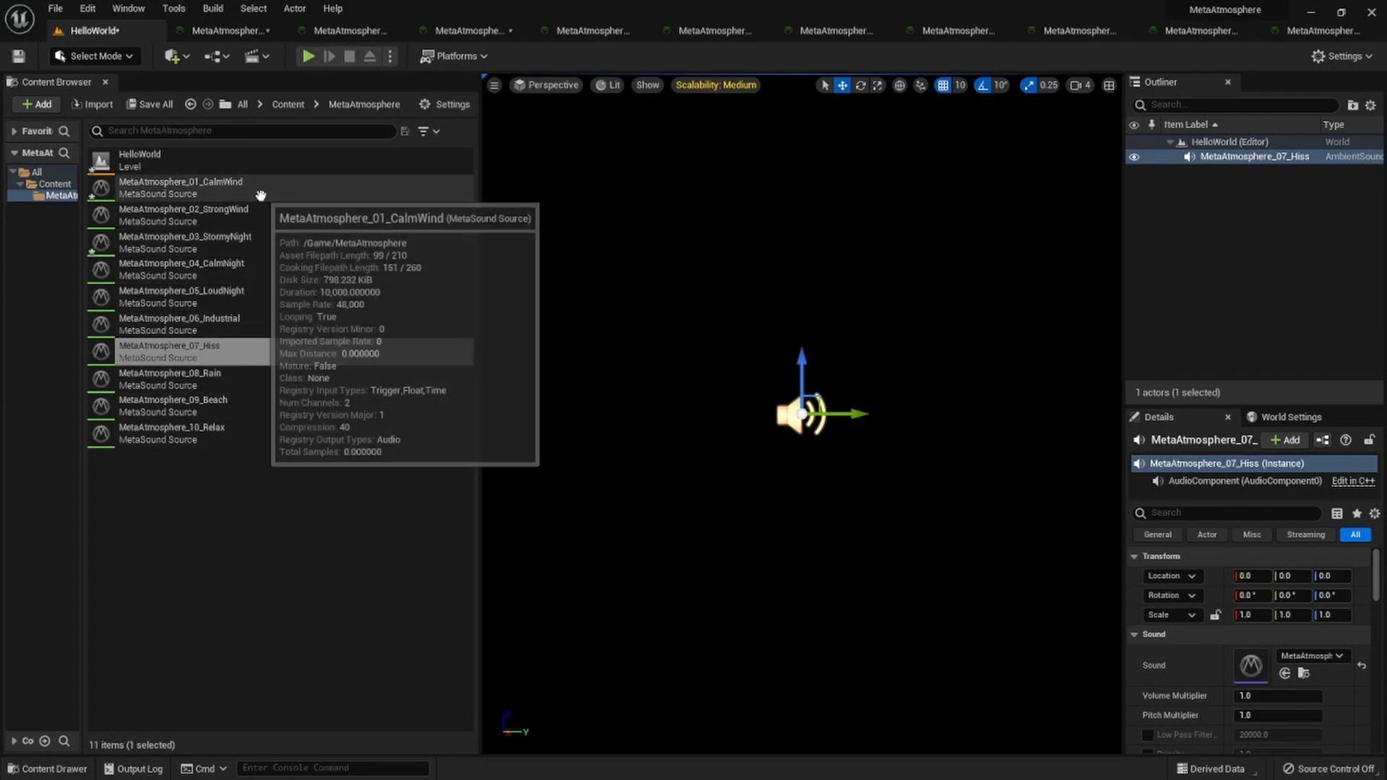
# Select MetaAtmosphere_01_CalmWind in the asset list and reopen a preset's synth graph with its six groups
pyautogui.click(182, 188)
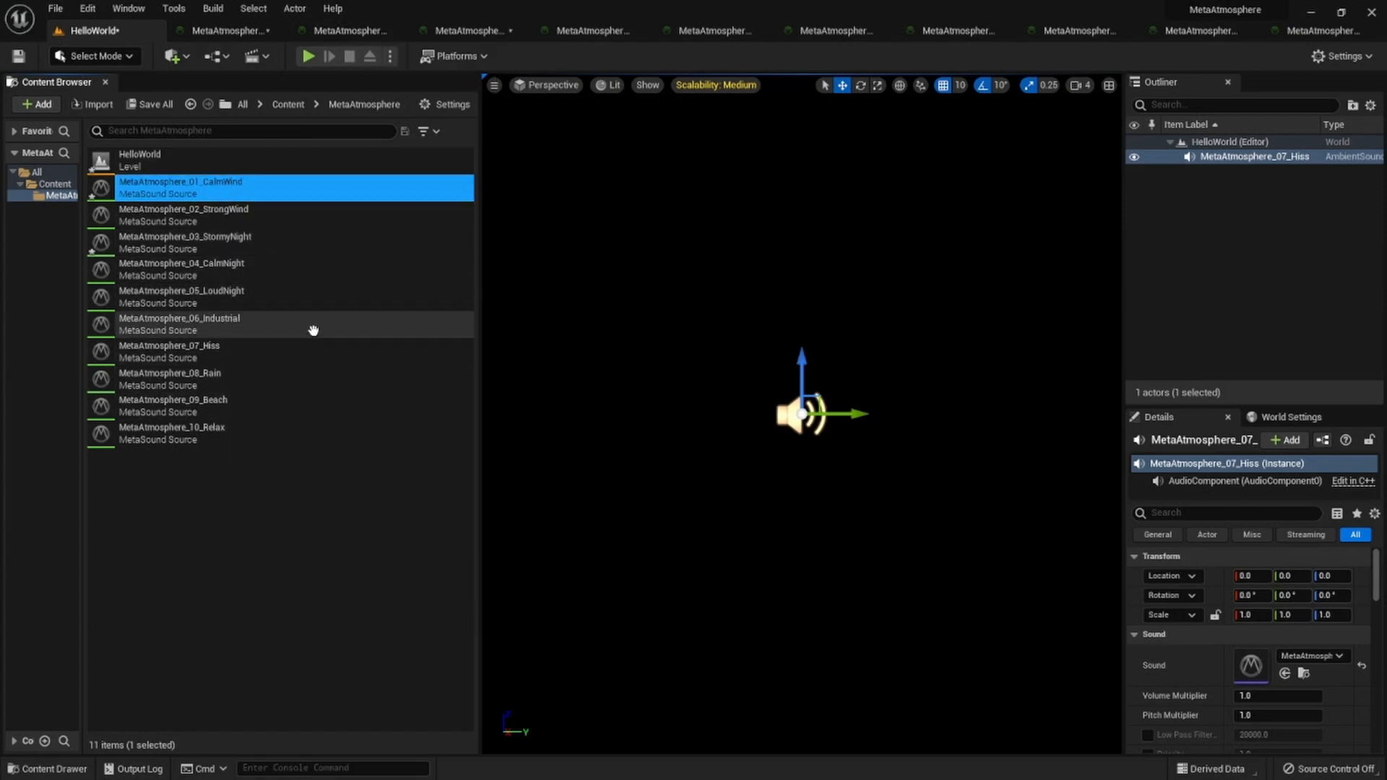
pyautogui.moveTo(138, 159)
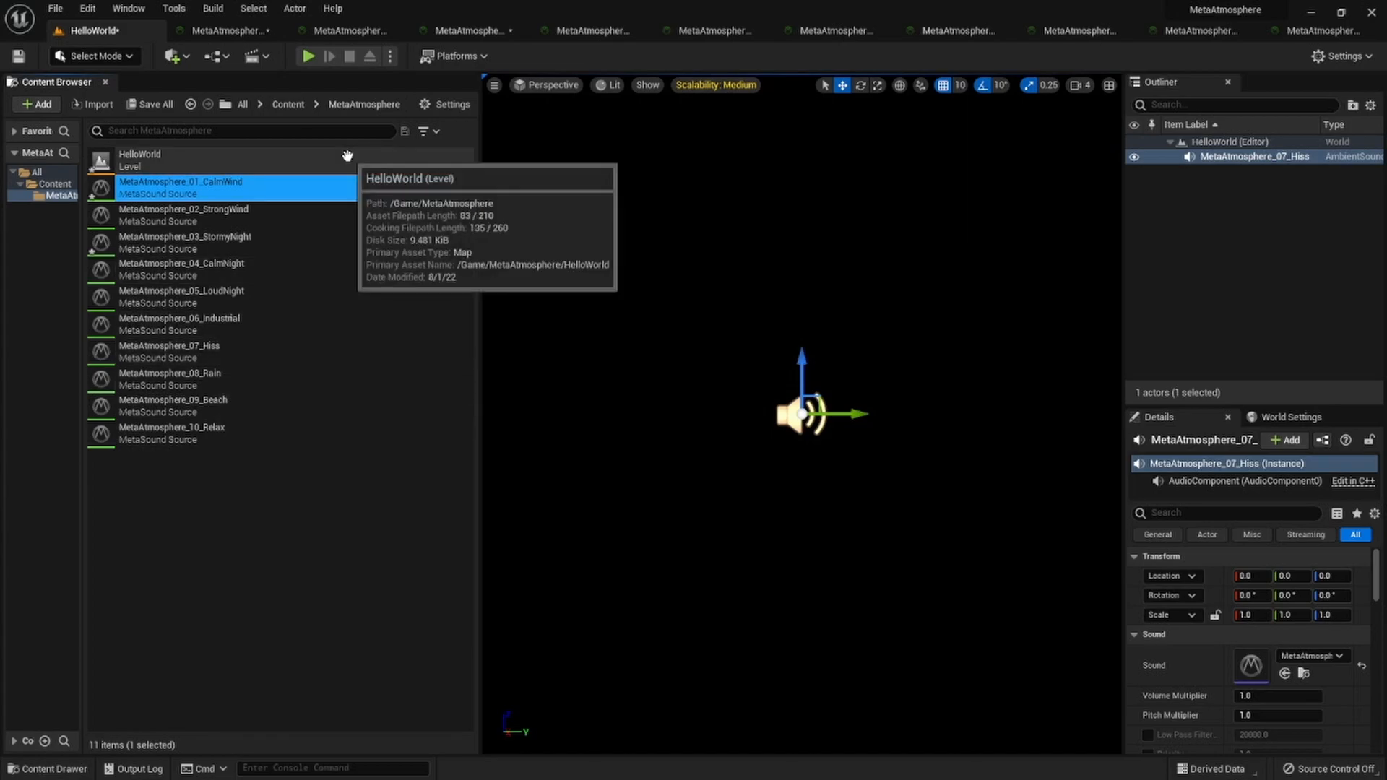
pyautogui.click(588, 30)
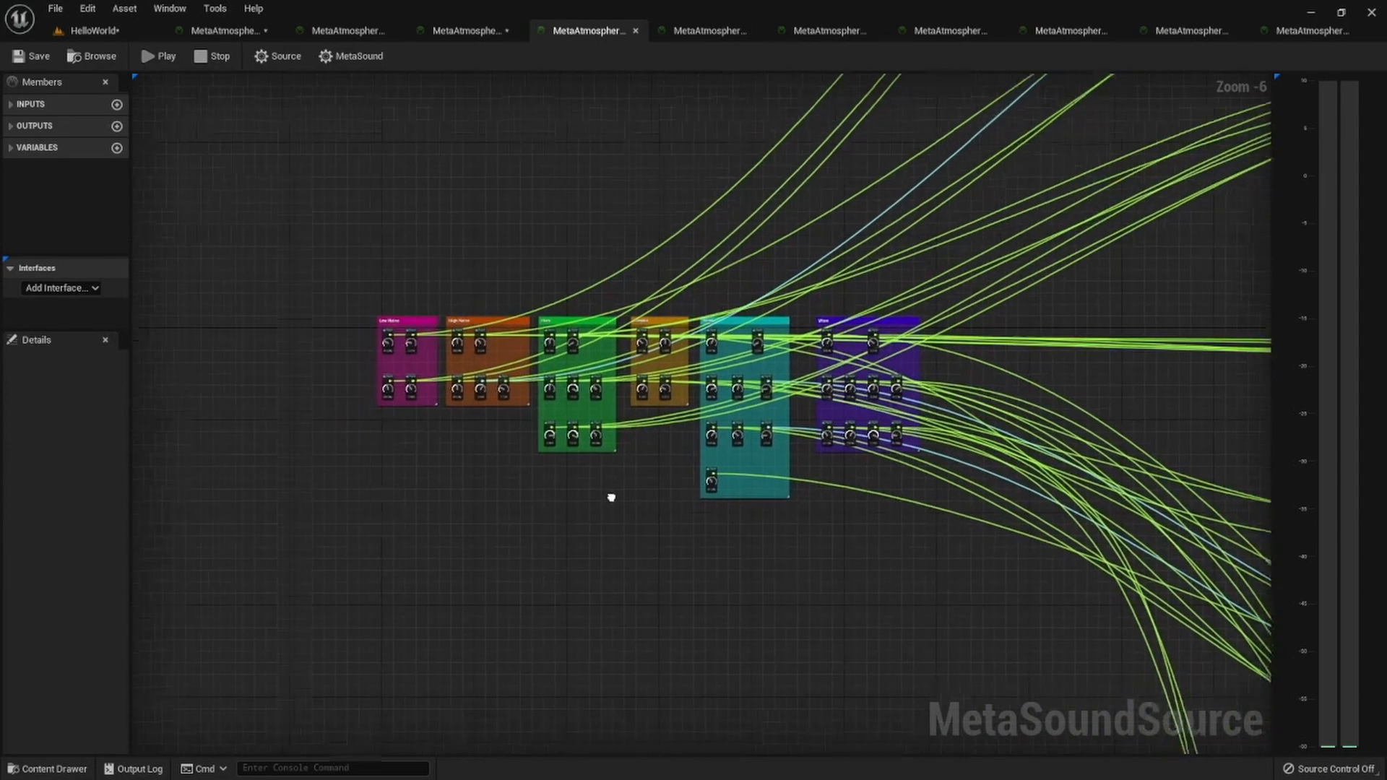
pyautogui.scroll(3)
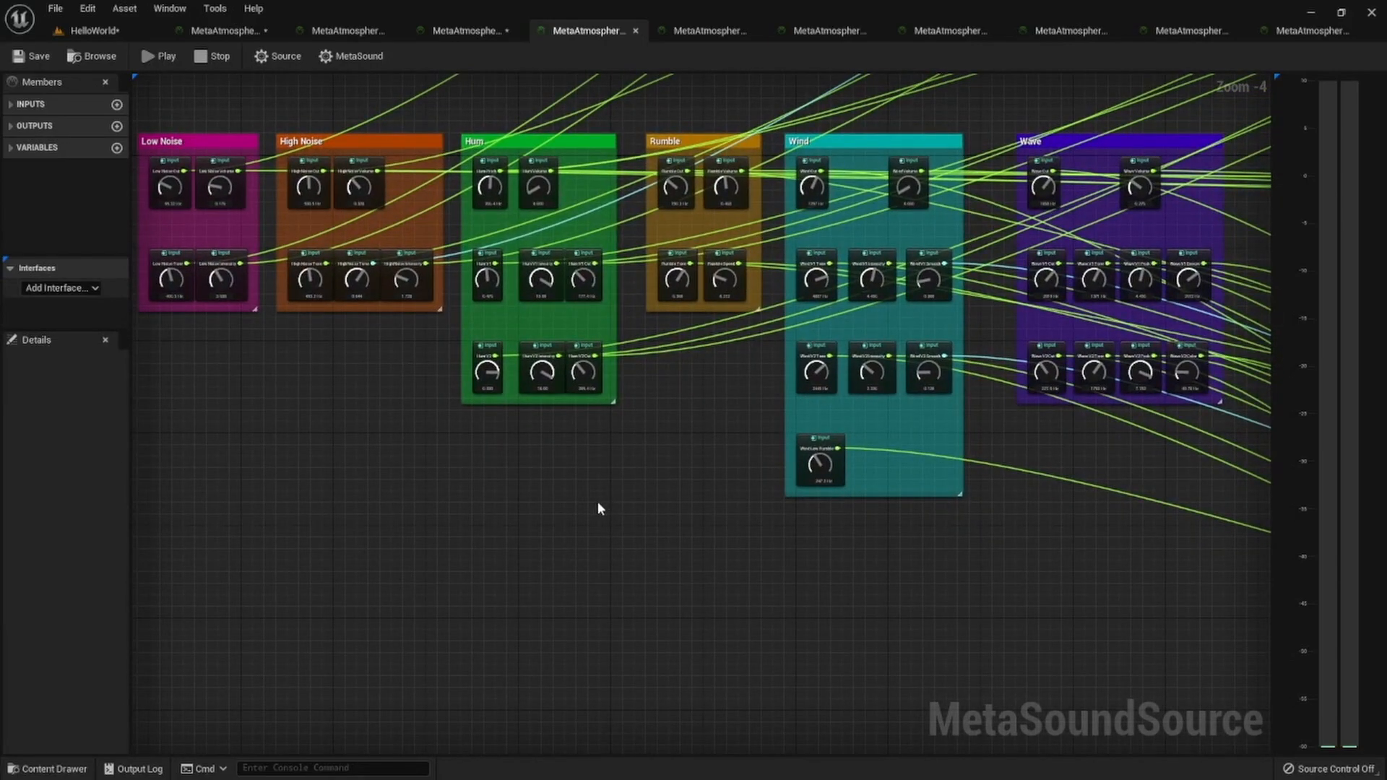
pyautogui.moveTo(607, 530)
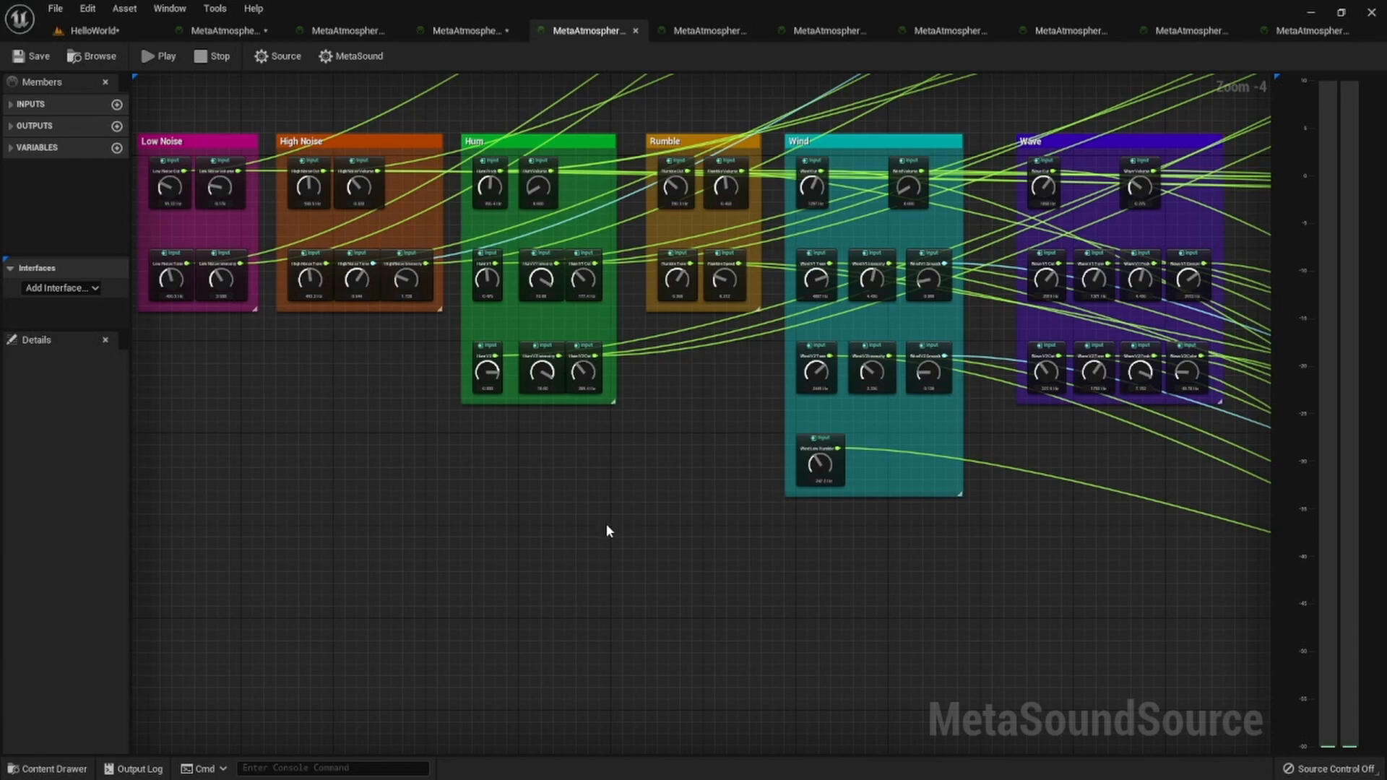
pyautogui.moveTo(617, 565)
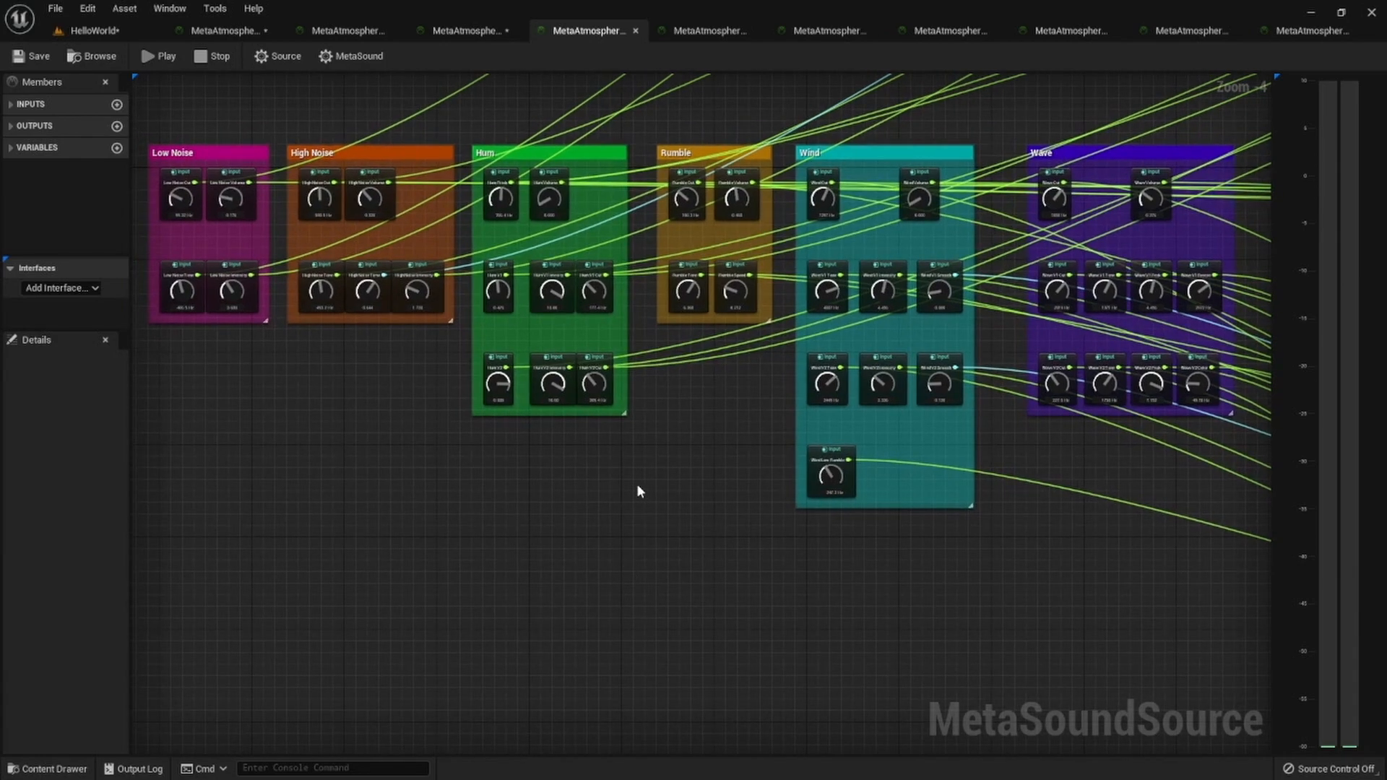
pyautogui.moveTo(679, 538)
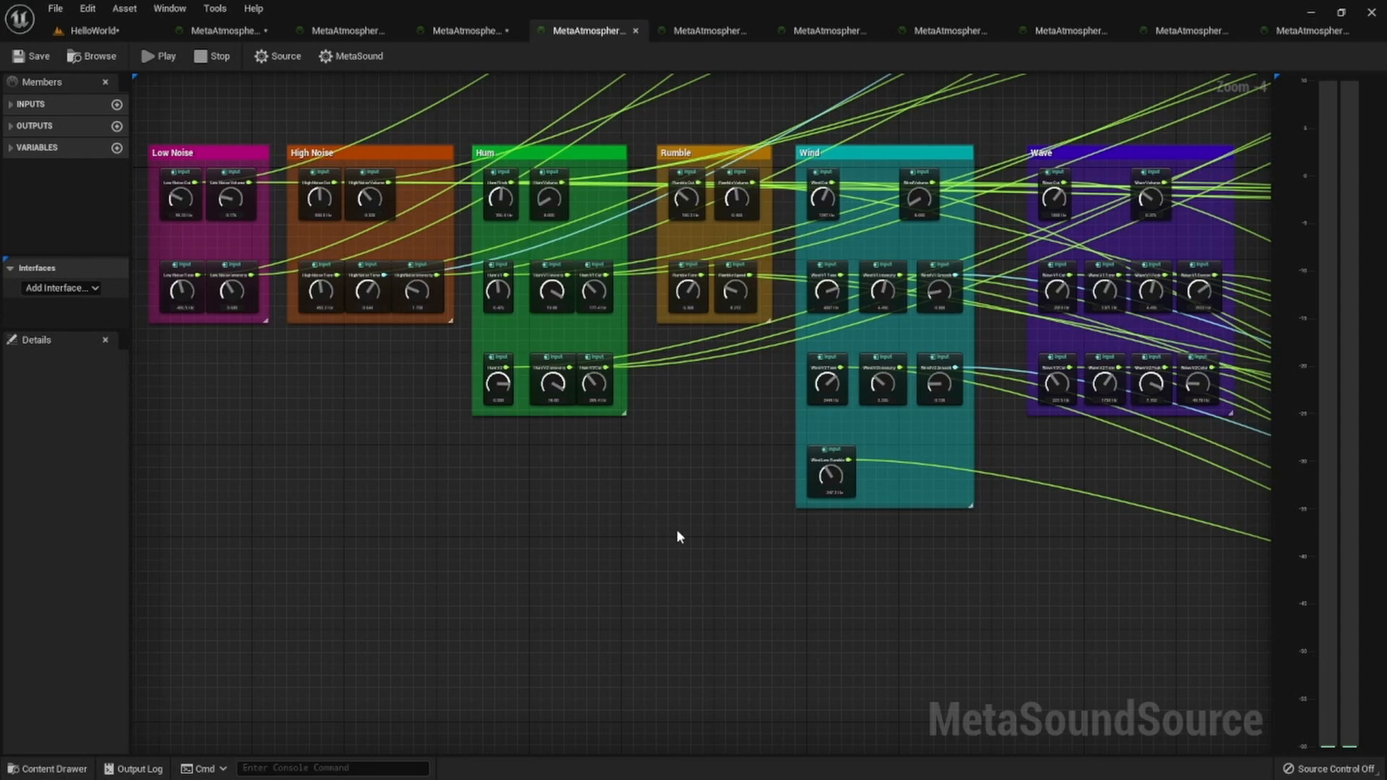